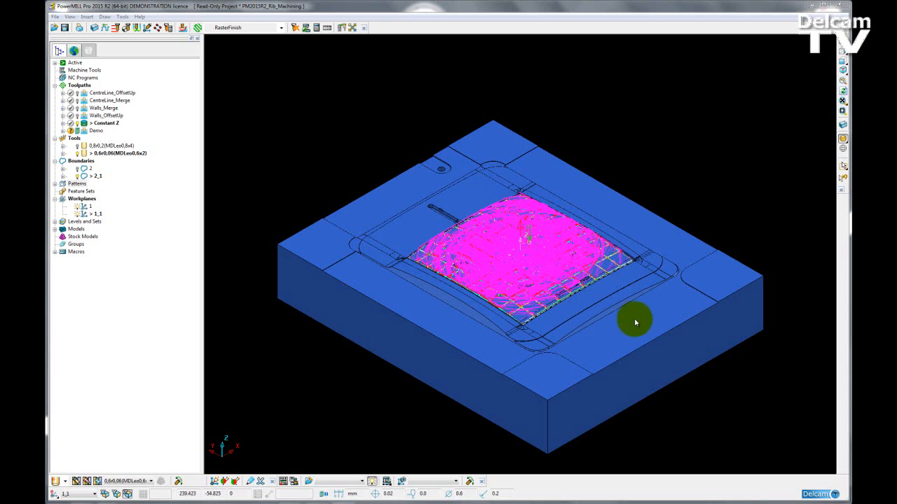
- Hide the toolpath and orbit closely around the narrow rib channels across the grid
left_click_drag(635, 322, 526, 188)
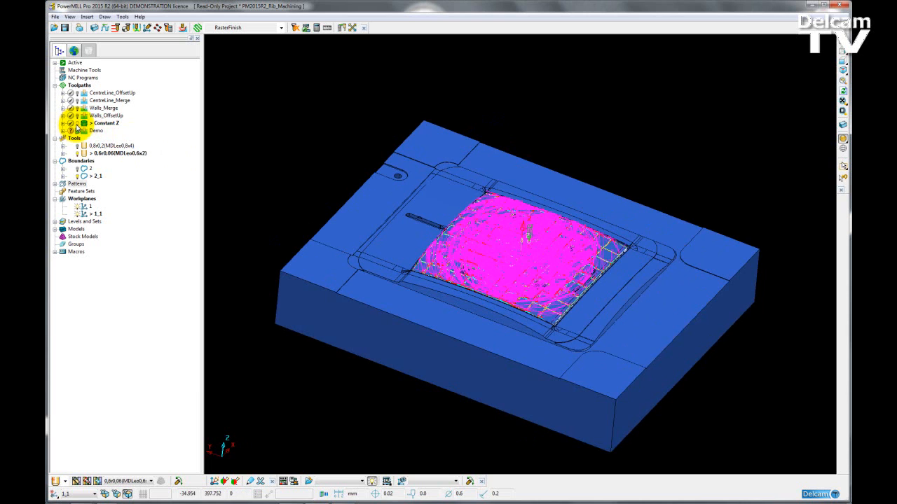
left_click(105, 123)
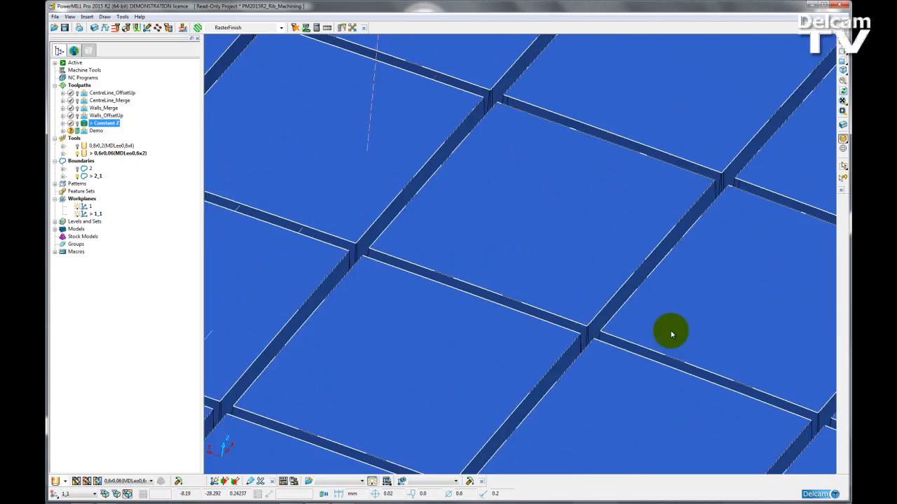
left_click_drag(670, 332, 650, 212)
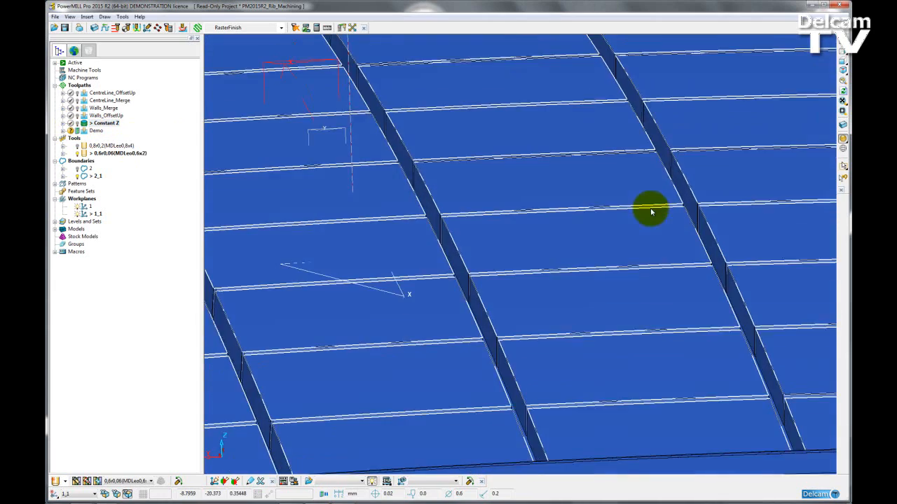
left_click_drag(651, 211, 615, 258)
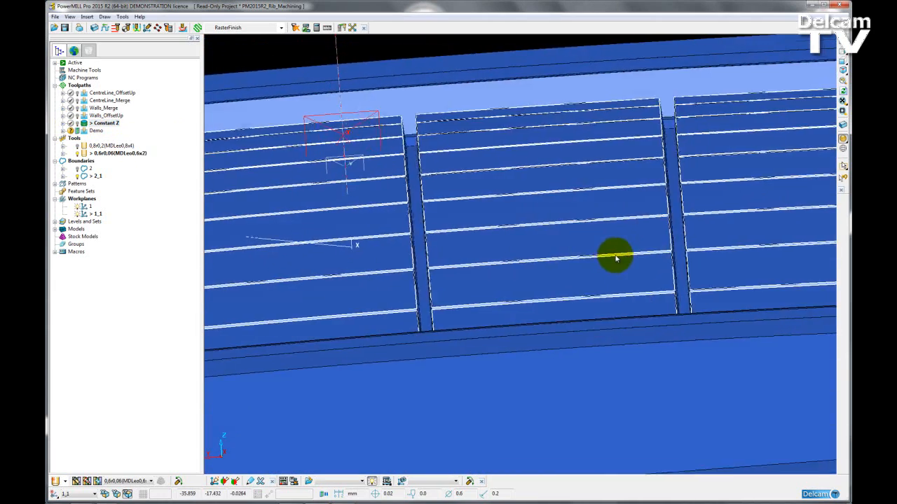
left_click_drag(617, 256, 641, 261)
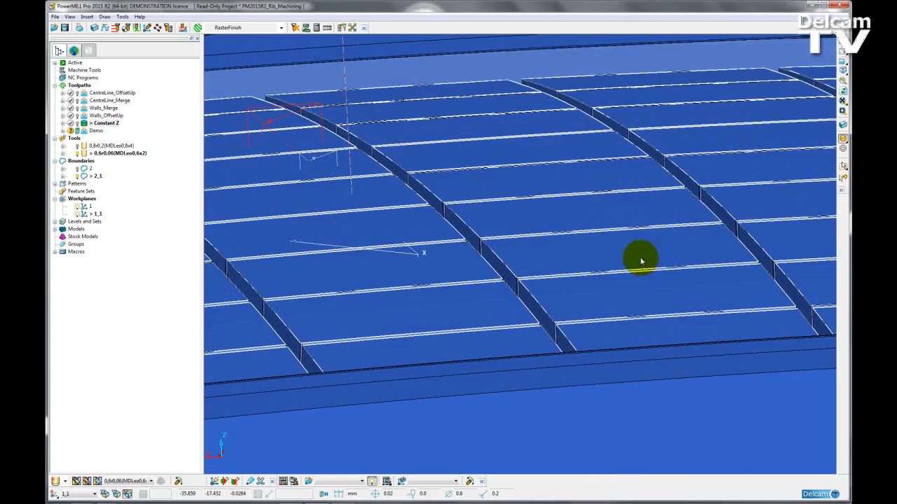
left_click_drag(640, 261, 611, 255)
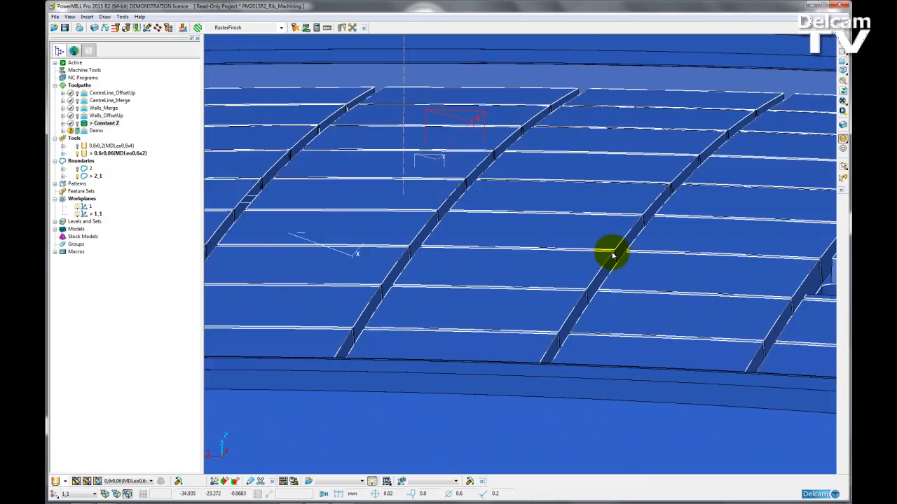
left_click_drag(613, 256, 585, 258)
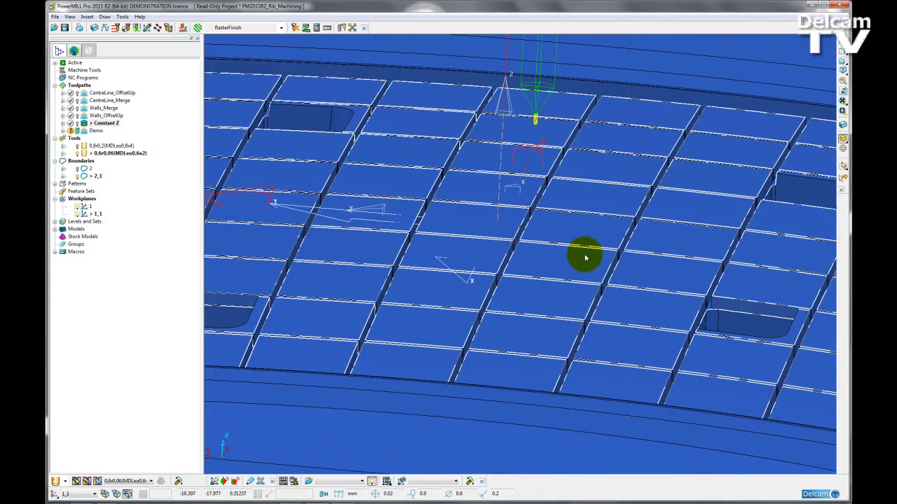
mouse_move(550, 224)
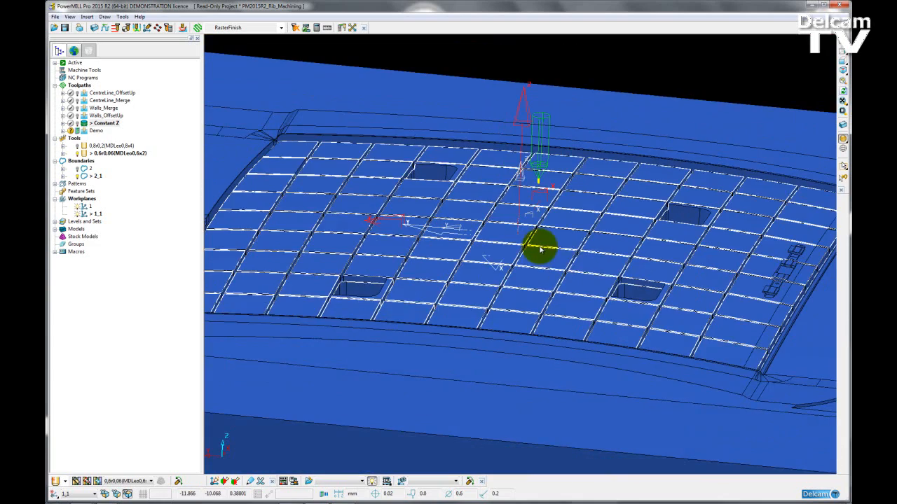
left_click_drag(539, 245, 567, 291)
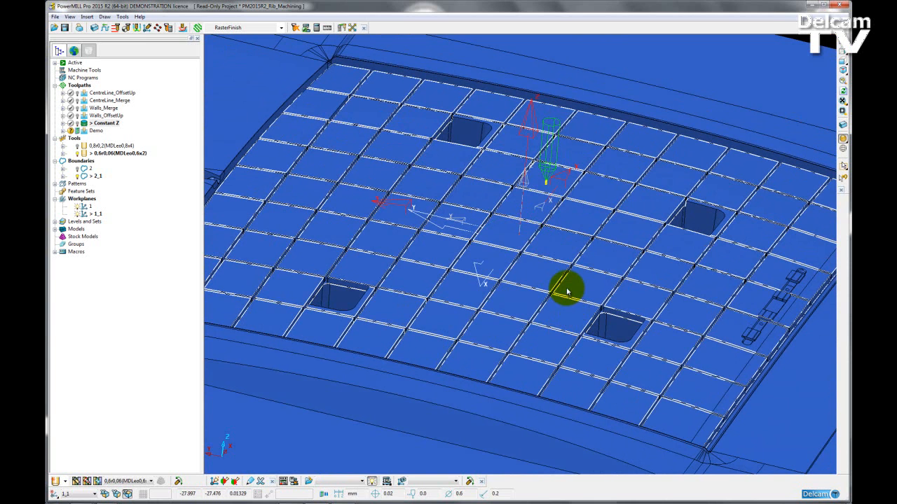
mouse_move(345, 107)
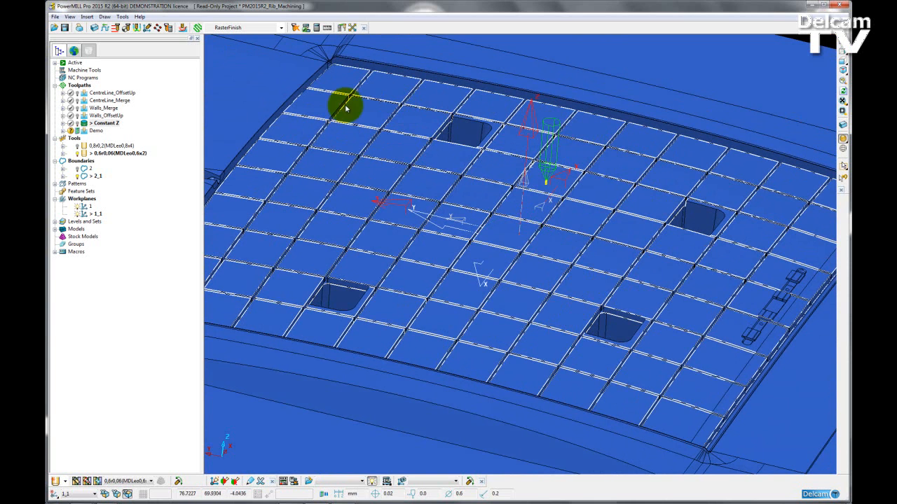
mouse_move(335, 149)
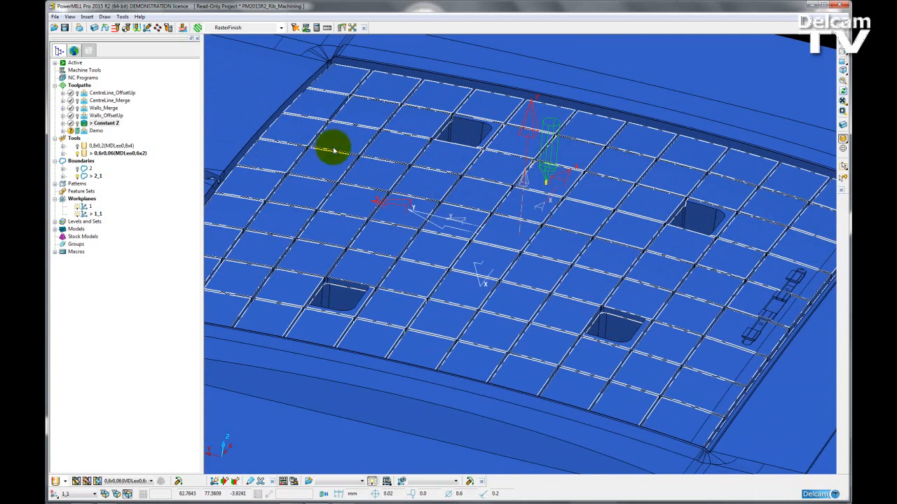
mouse_move(311, 239)
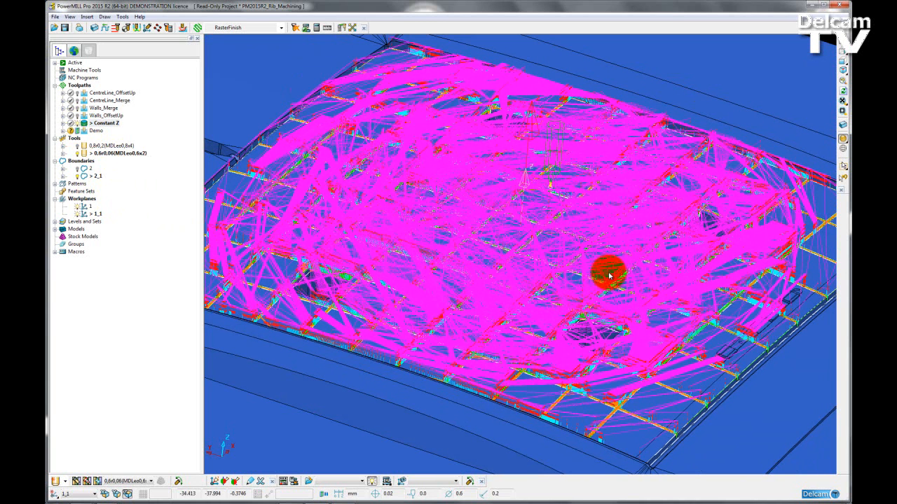
mouse_move(630, 203)
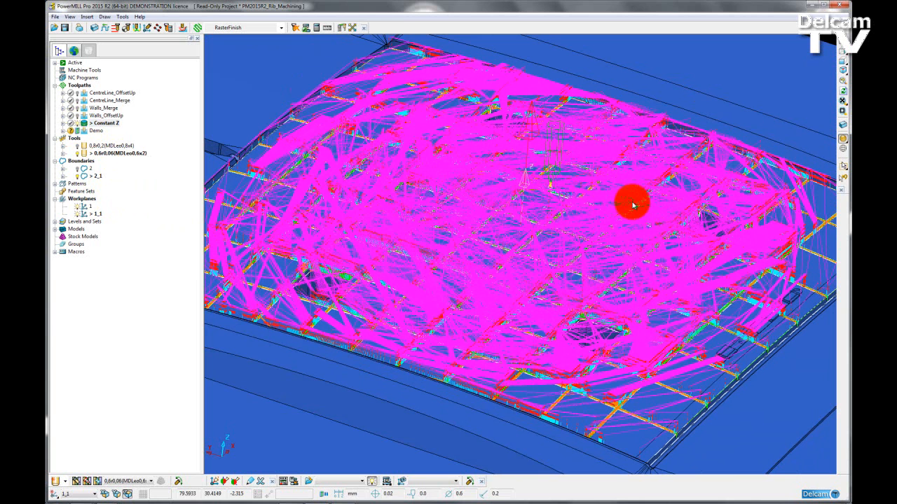
mouse_move(491, 285)
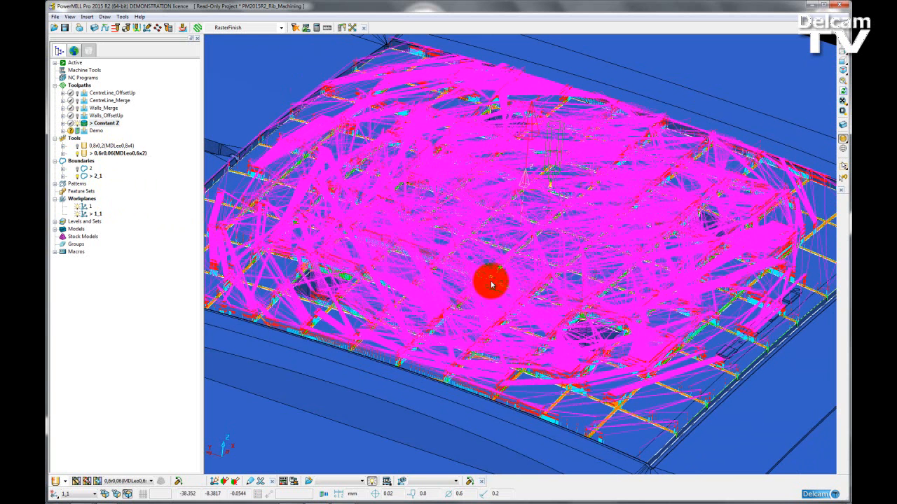
mouse_move(573, 405)
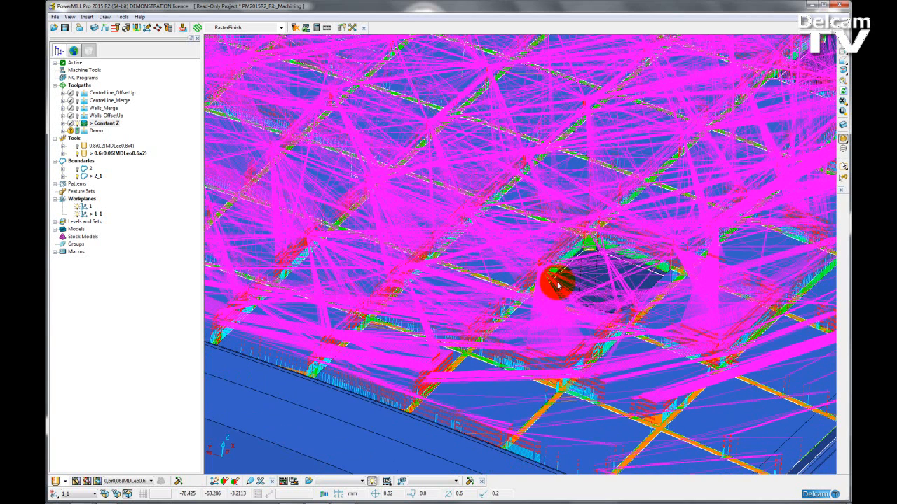
- Zoom in on a pocket and orbit toward the edge of the dense toolpath
left_click_drag(561, 280, 568, 291)
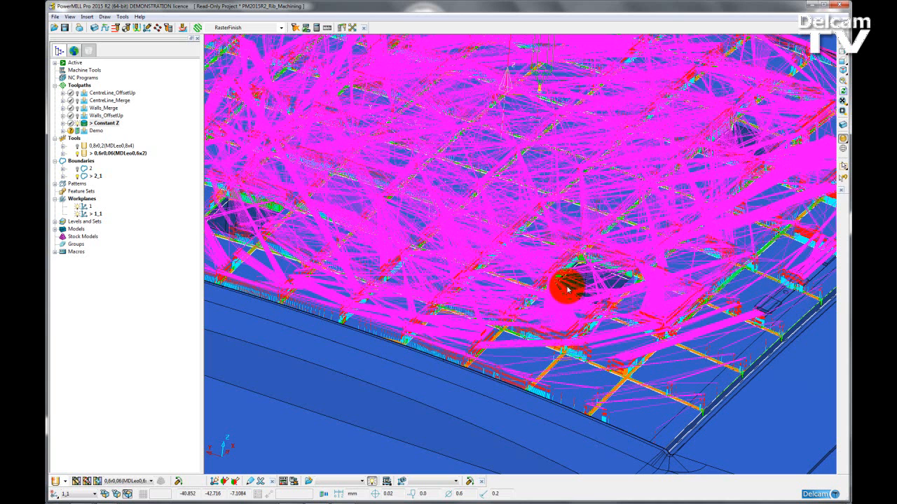
left_click_drag(567, 287, 424, 238)
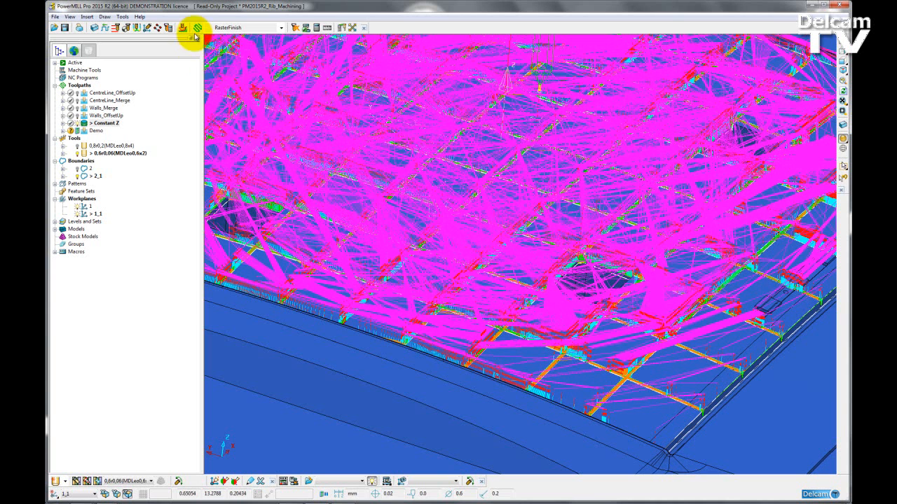
- Start a new Rib Machining toolpath from the Ribs strategies and move its form aside
left_click(197, 27)
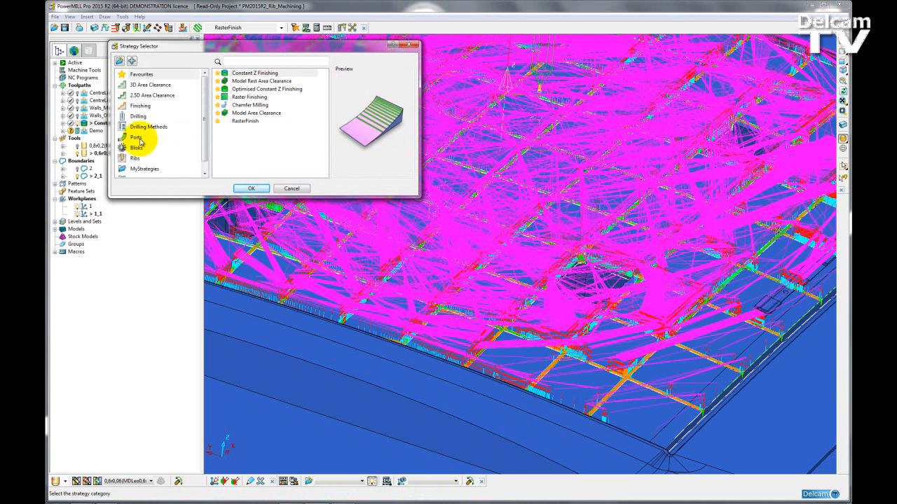
left_click(135, 159)
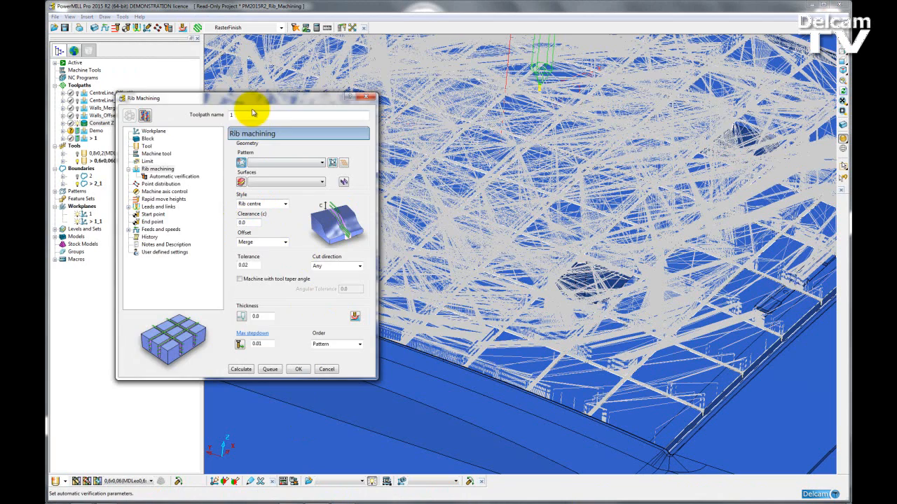
left_click_drag(251, 98, 373, 84)
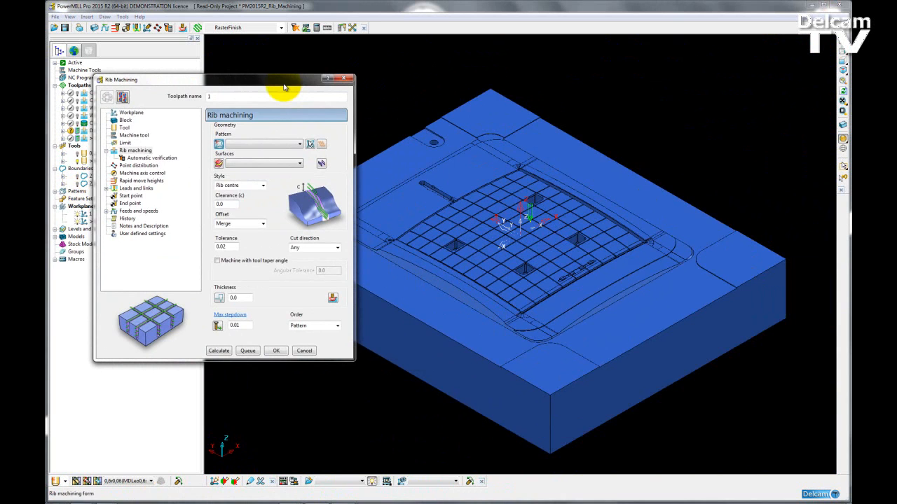
mouse_move(270, 96)
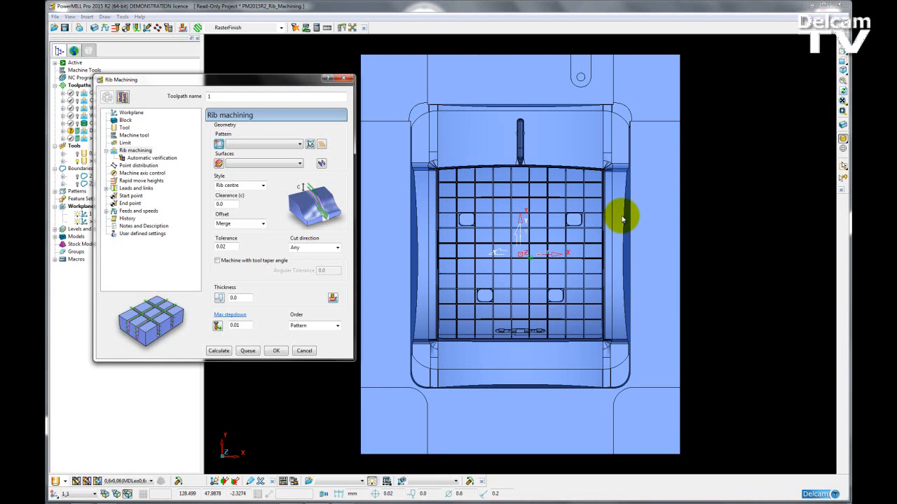
mouse_move(538, 169)
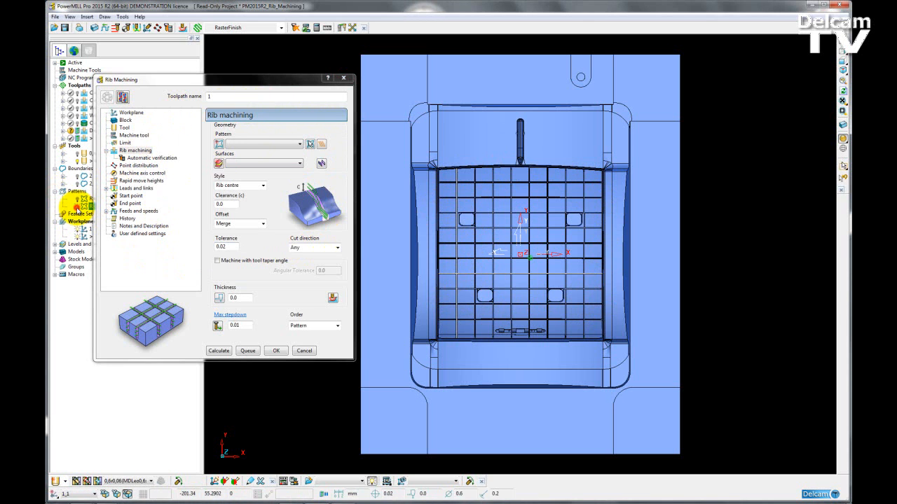
mouse_move(468, 203)
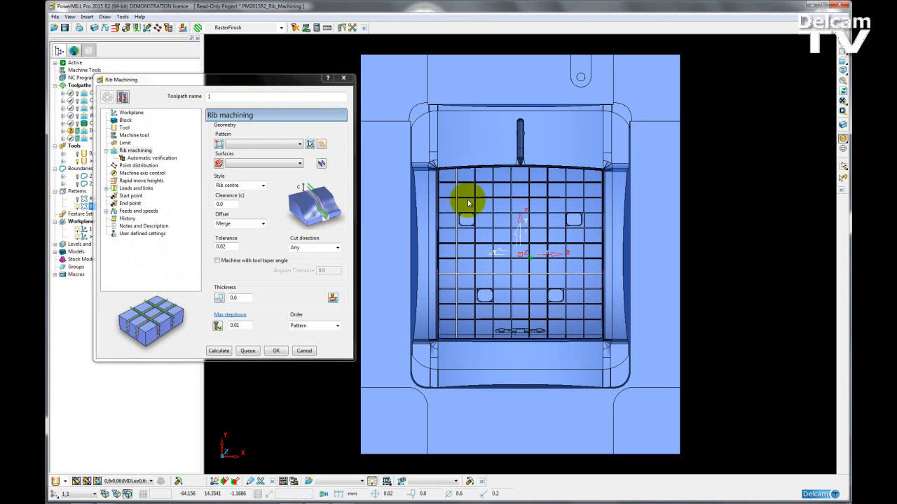
mouse_move(460, 300)
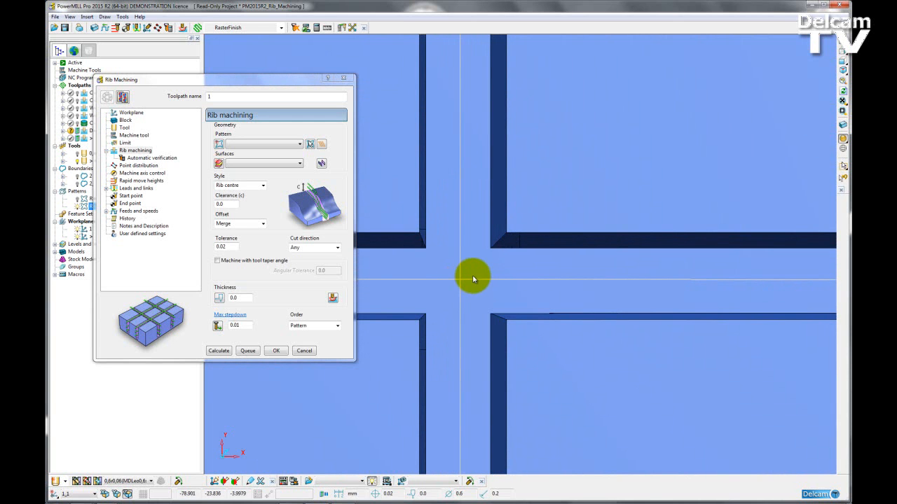
mouse_move(440, 232)
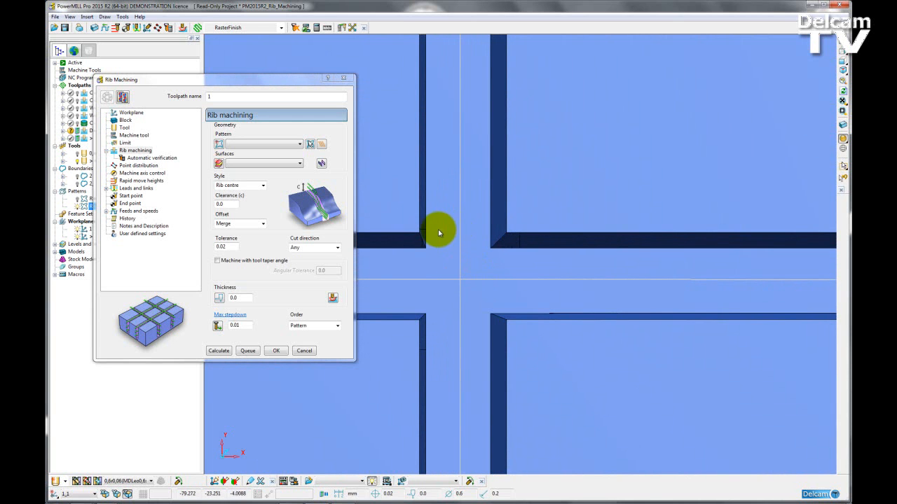
mouse_move(443, 241)
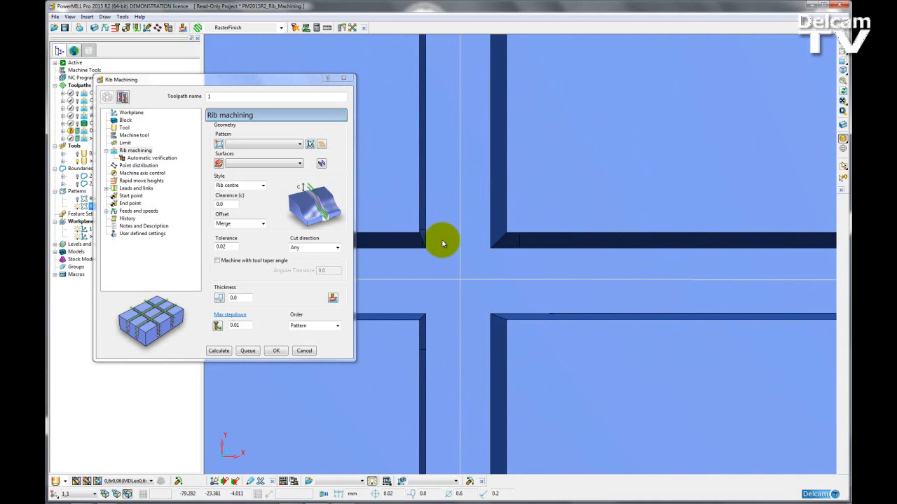
mouse_move(456, 270)
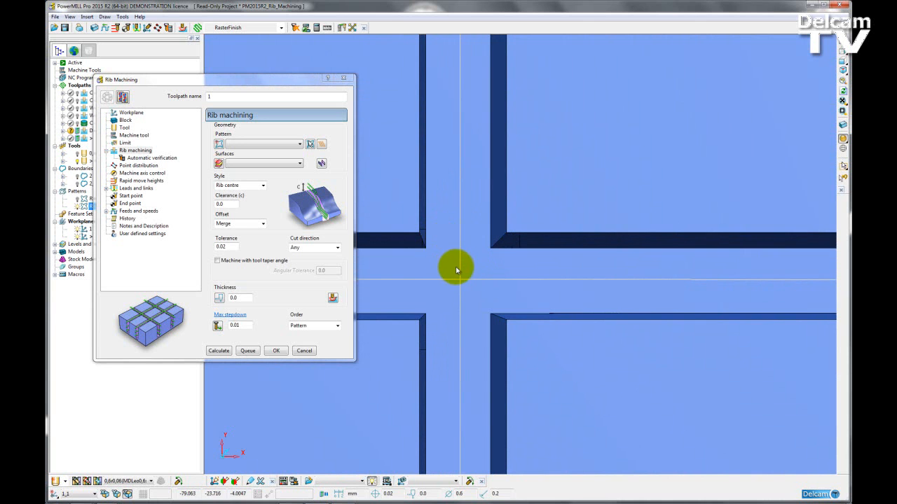
mouse_move(439, 224)
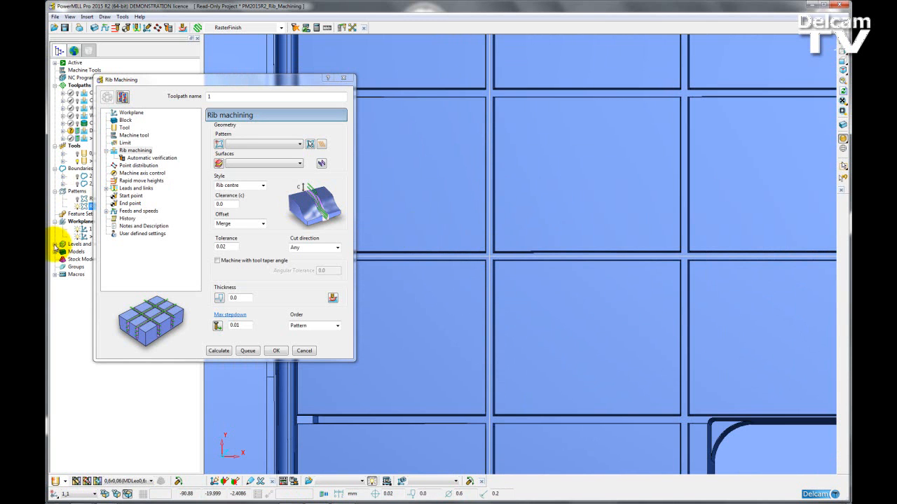
left_click(55, 244)
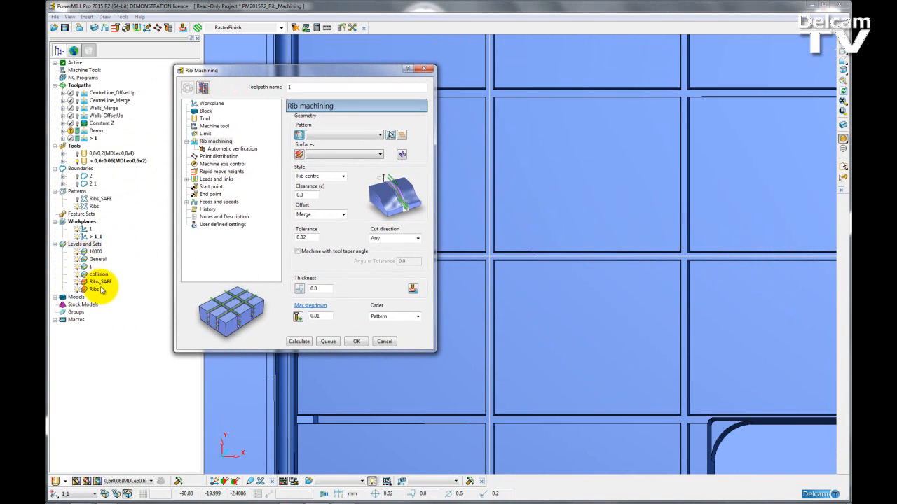
left_click(94, 289)
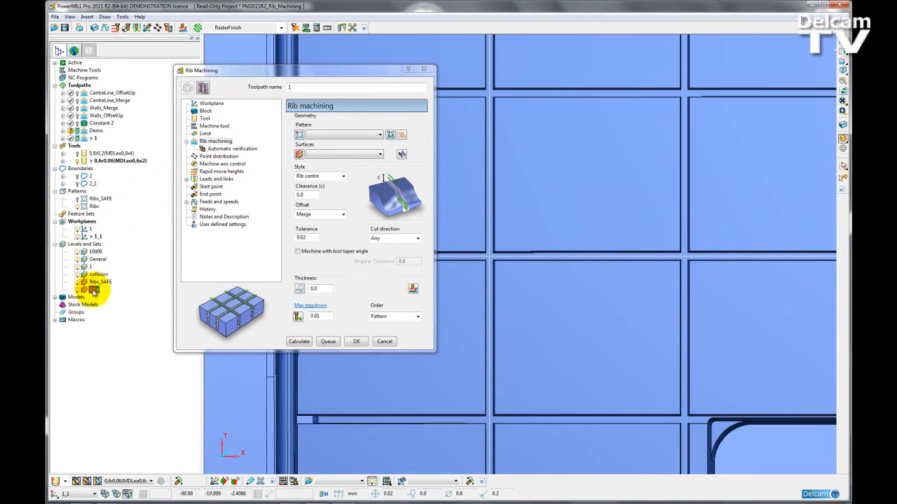
left_click(54, 244)
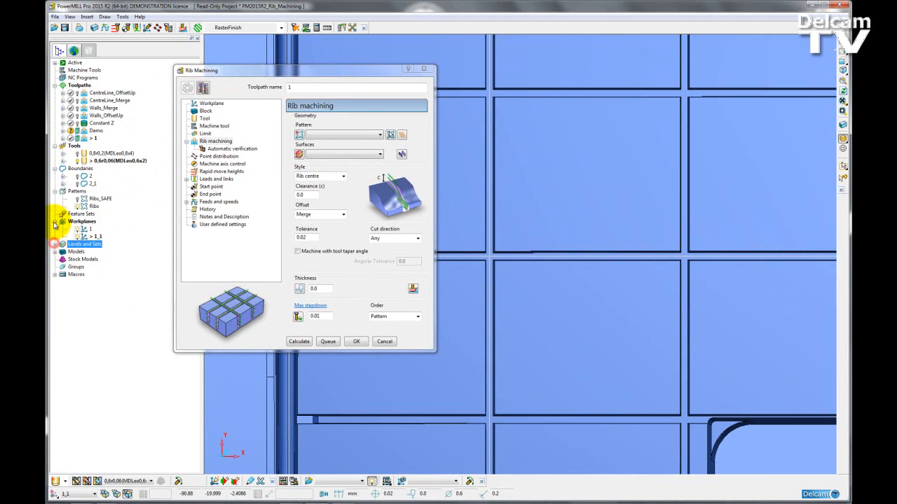
left_click(55, 192)
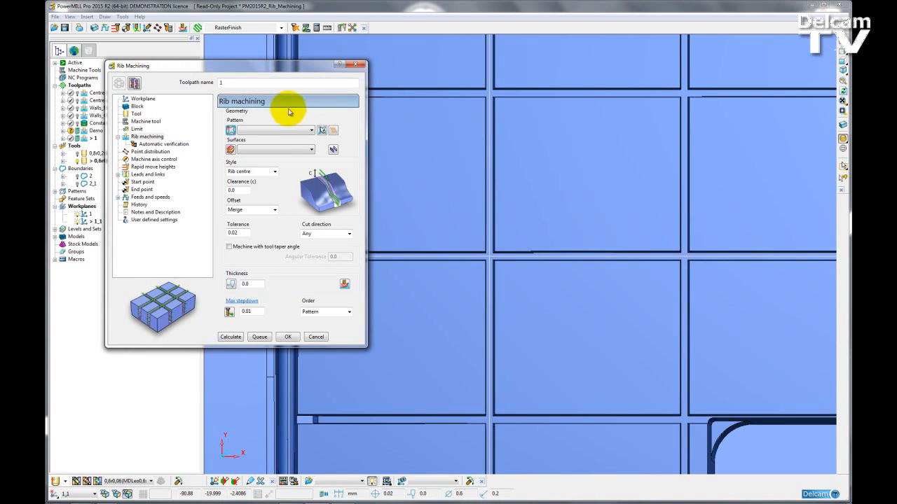
mouse_move(292, 177)
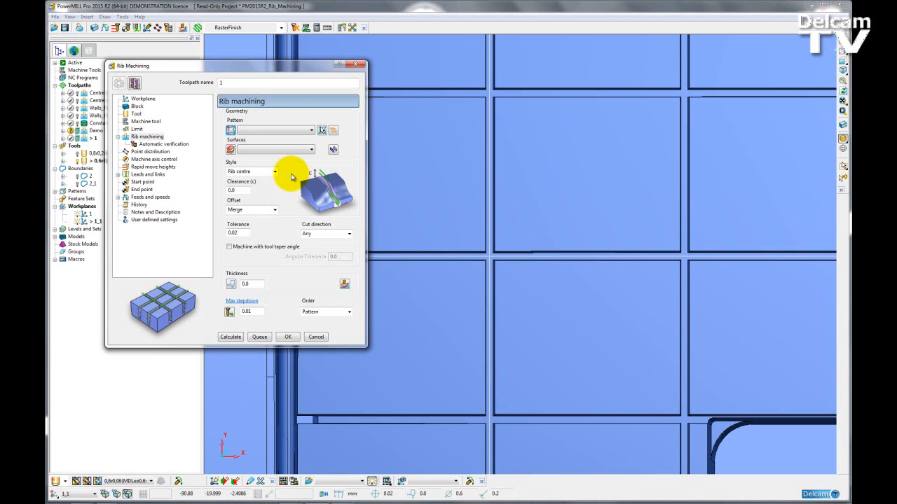
left_click(311, 130)
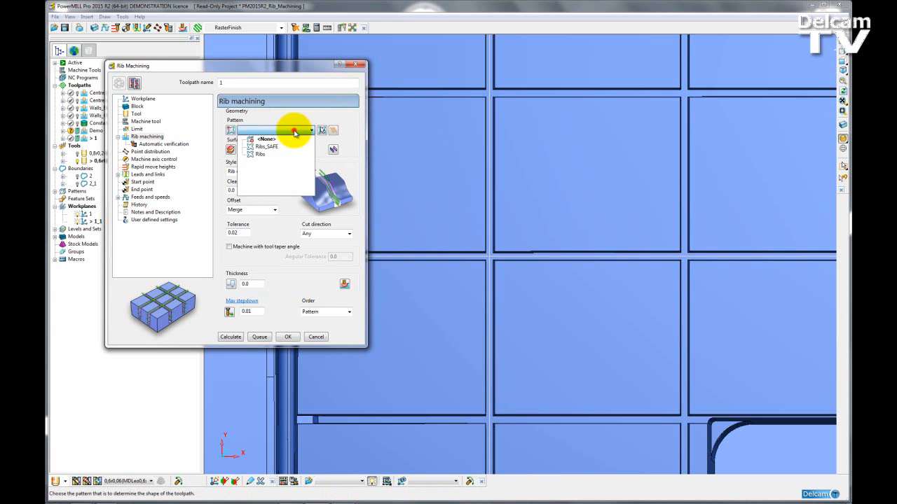
left_click(311, 149)
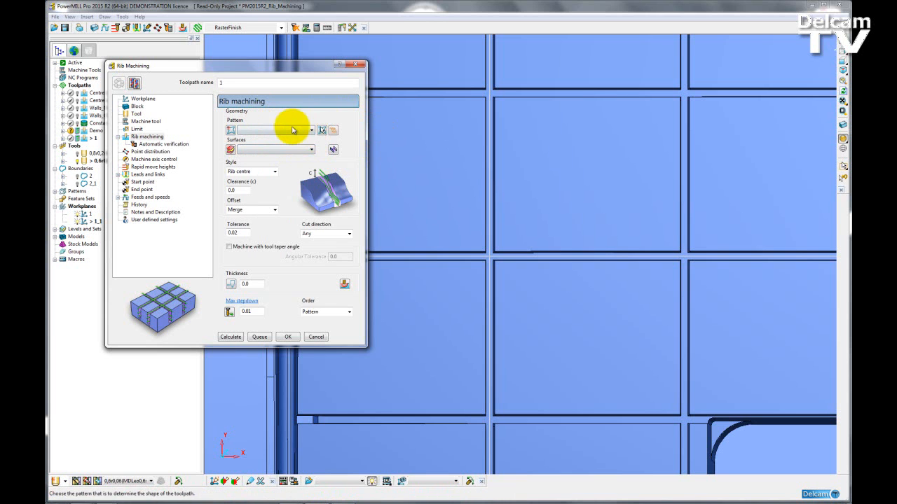
mouse_move(350, 138)
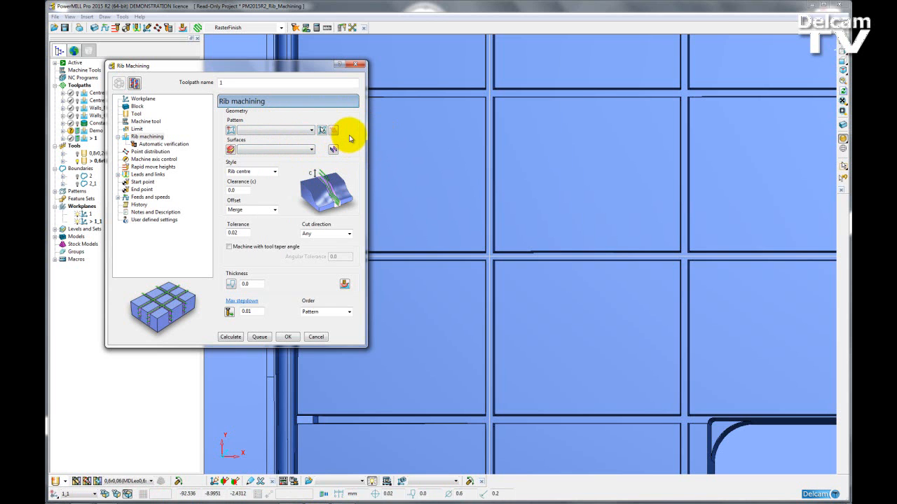
mouse_move(333, 130)
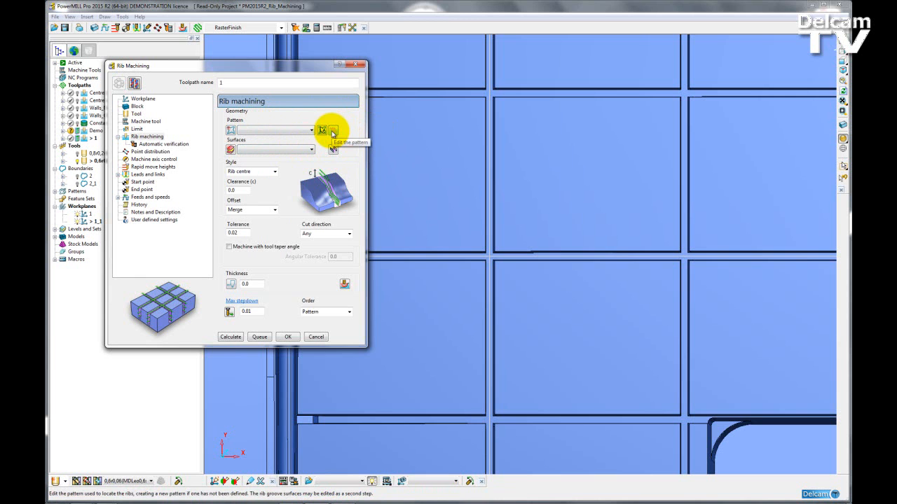
- Launch pattern editing from the Pattern field to create a new rib pattern
left_click(322, 130)
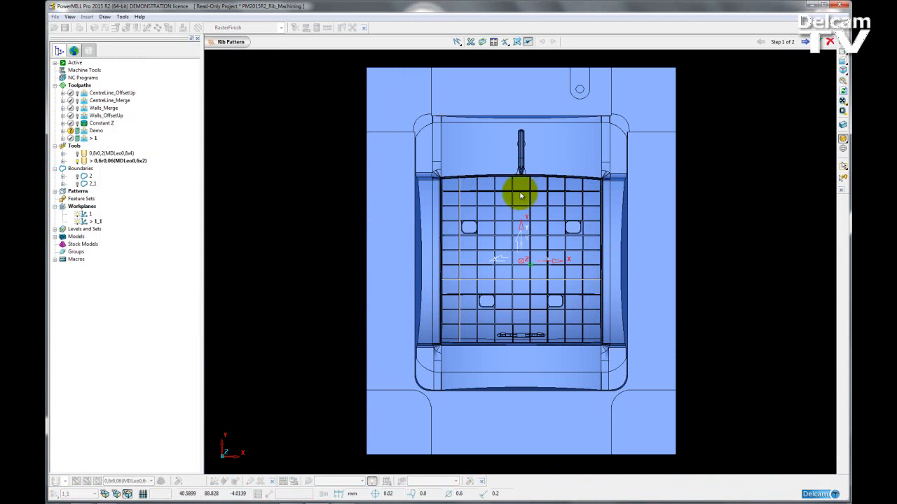
mouse_move(538, 251)
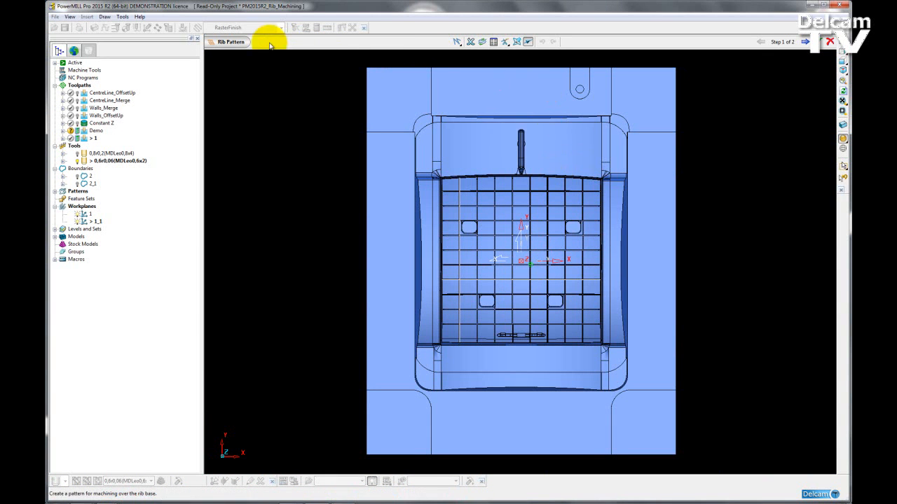
mouse_move(375, 52)
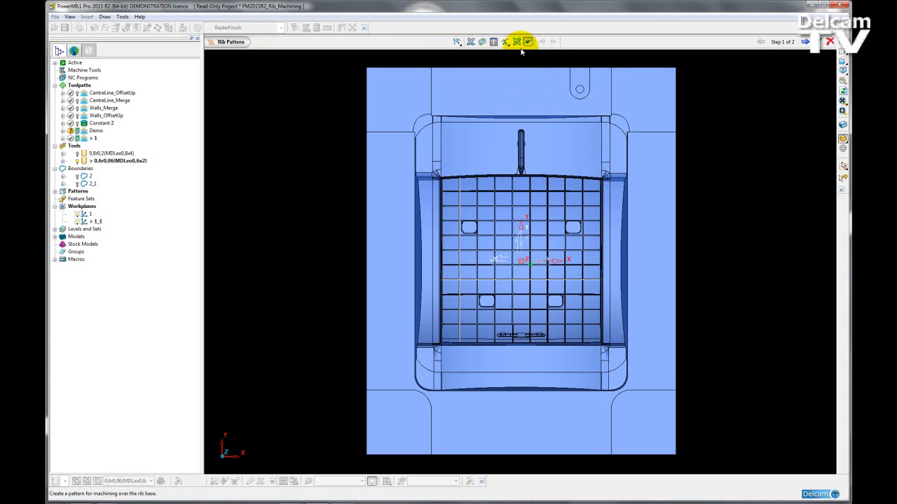
mouse_move(456, 42)
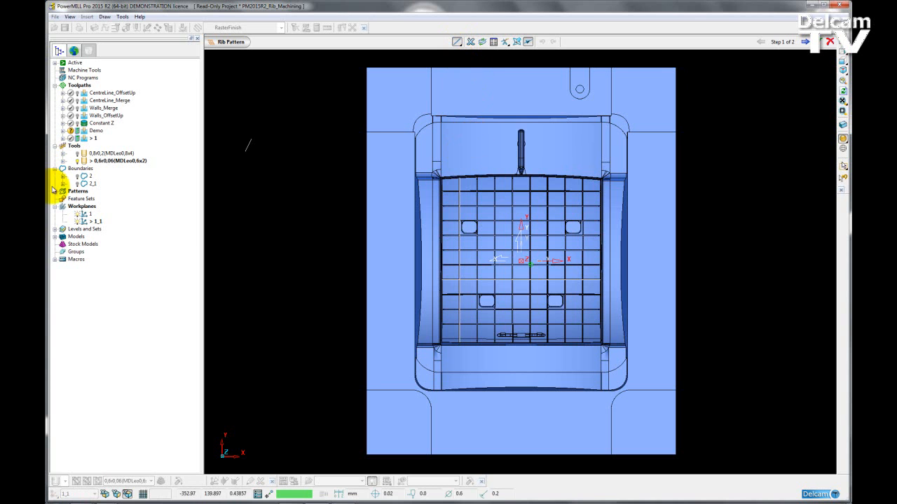
- Check the existing Ribs pattern, sketch vertical and horizontal rib centrelines, then advance to Step 2
left_click(54, 192)
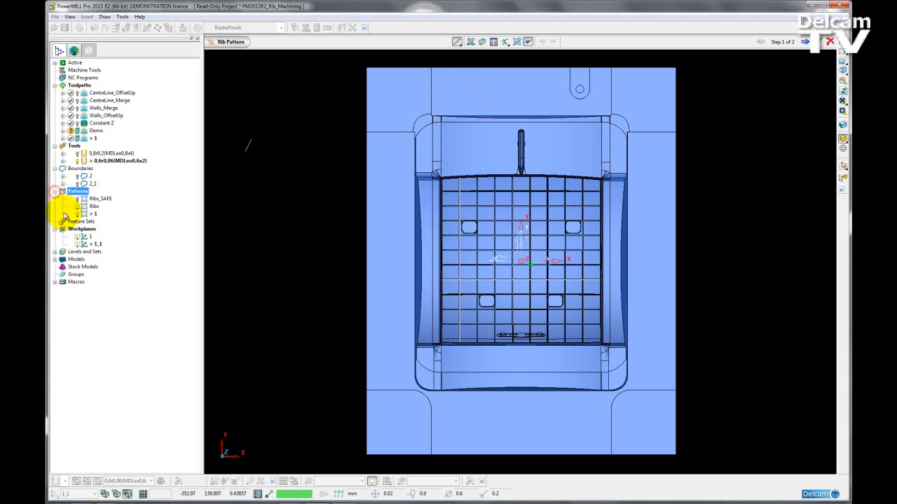
left_click(94, 206)
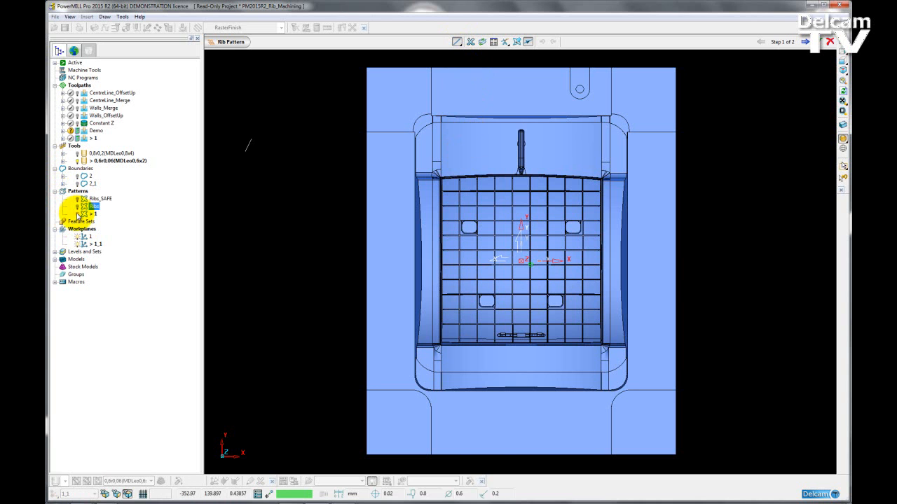
left_click(55, 191)
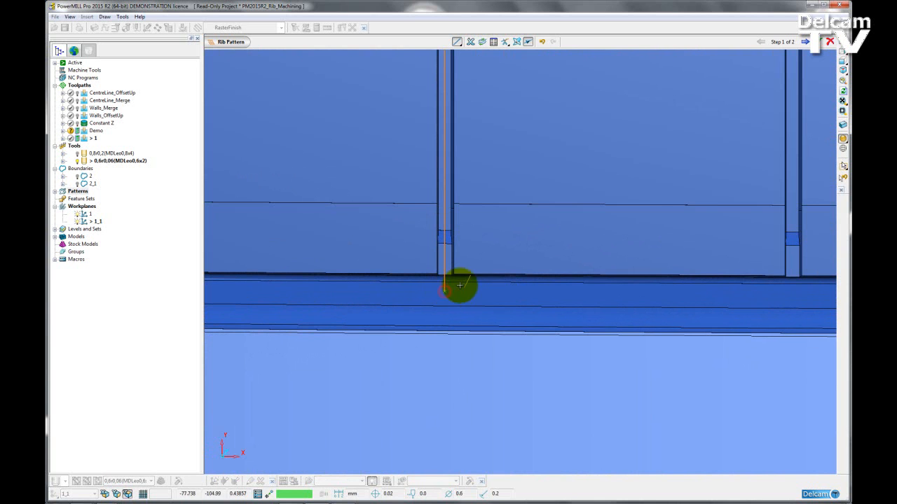
mouse_move(445, 282)
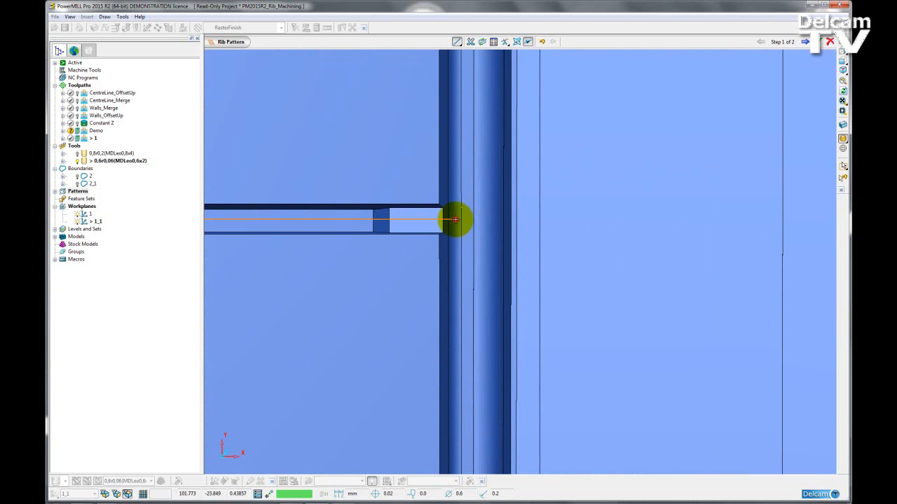
mouse_move(487, 217)
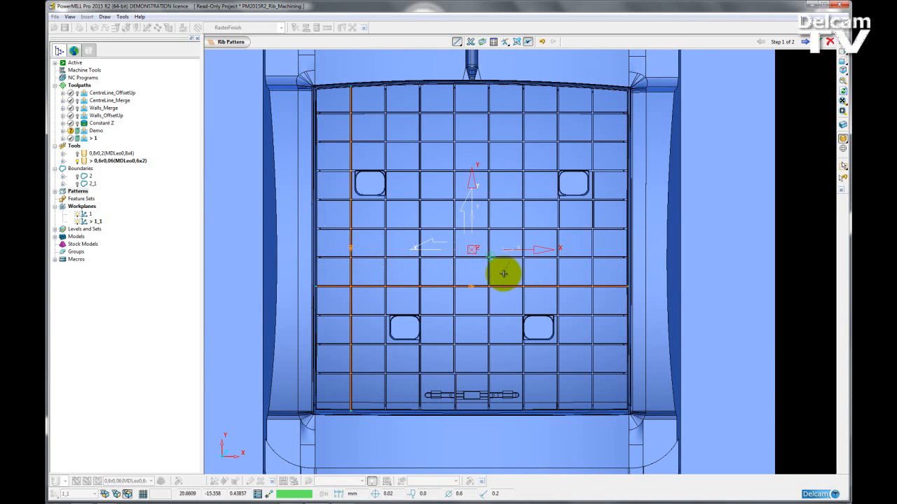
mouse_move(471, 41)
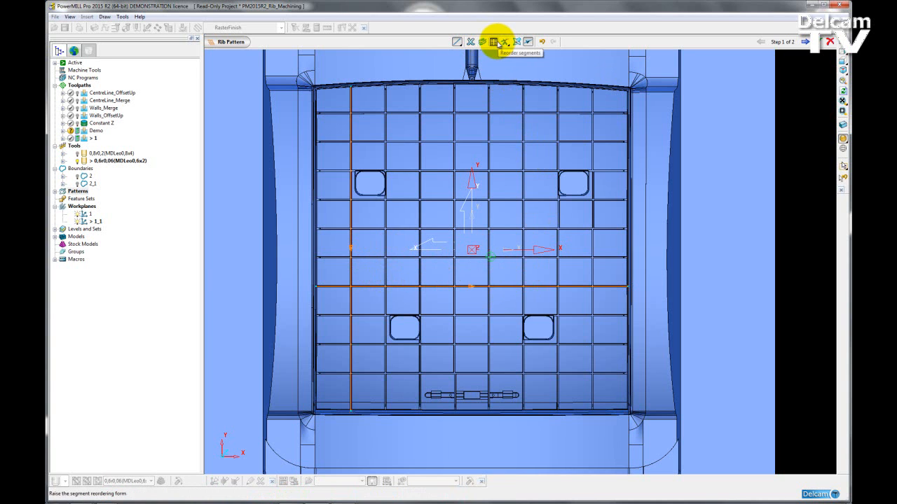
mouse_move(499, 48)
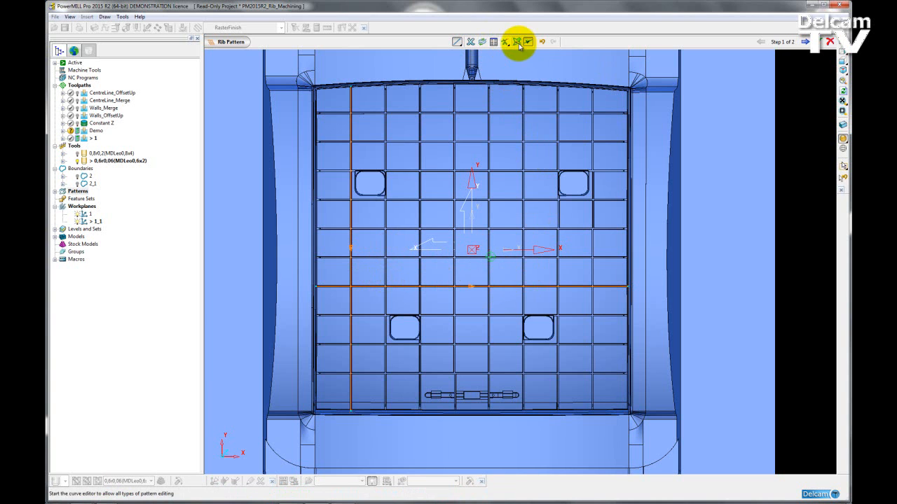
mouse_move(517, 42)
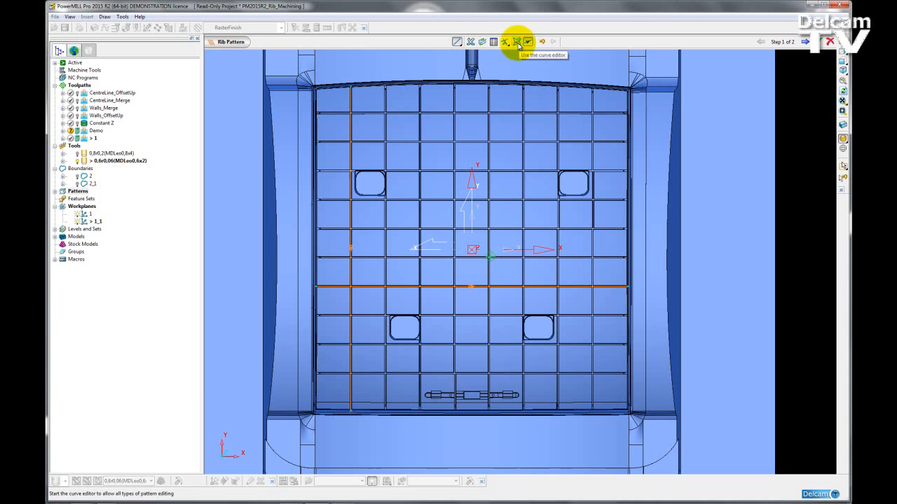
left_click(516, 42)
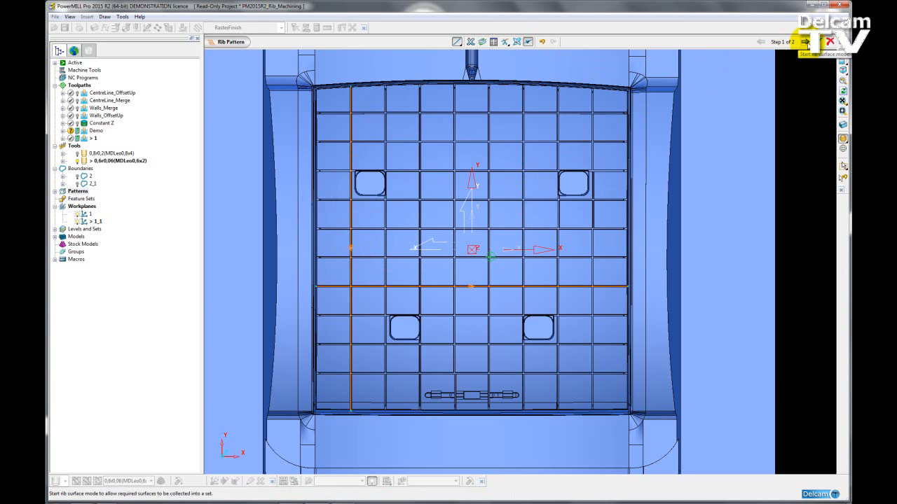
left_click(804, 41)
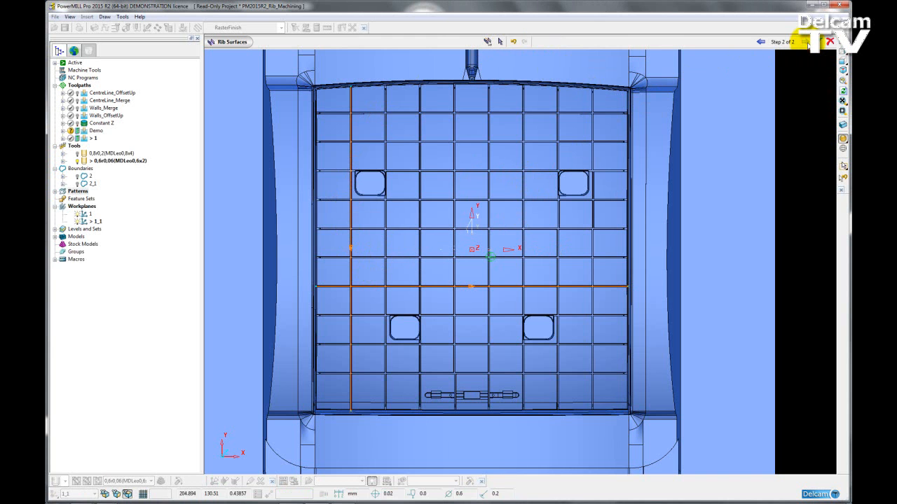
mouse_move(681, 104)
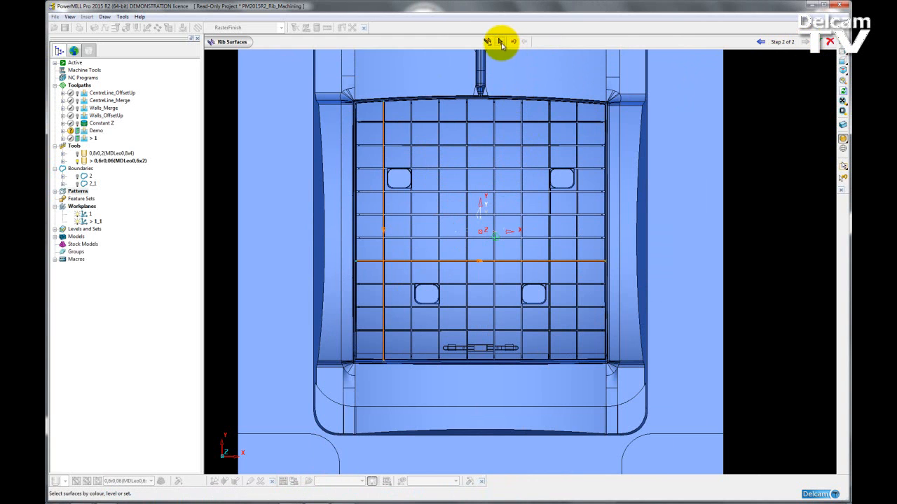
mouse_move(500, 43)
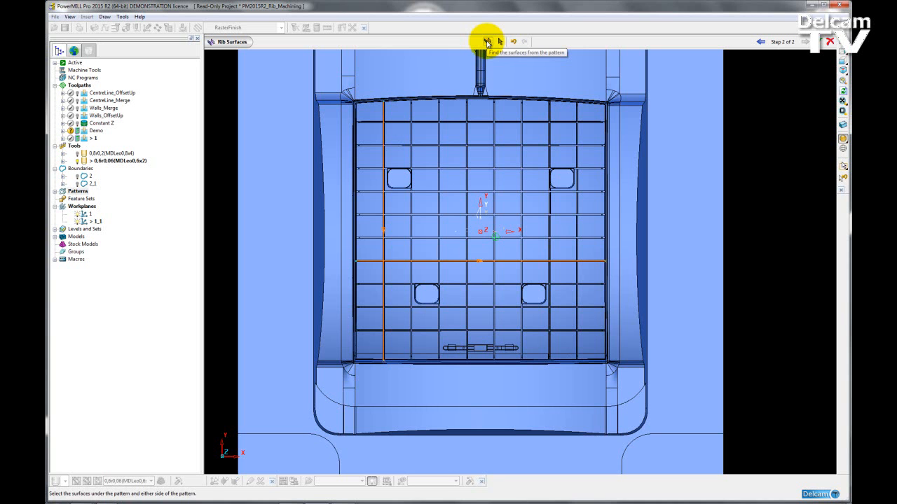
- Find the groove surfaces from the sketched rib pattern
left_click(486, 41)
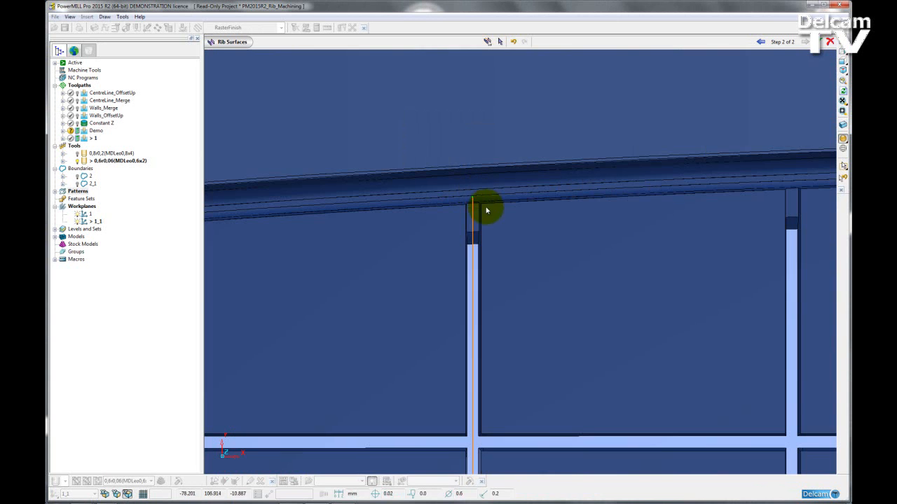
mouse_move(508, 240)
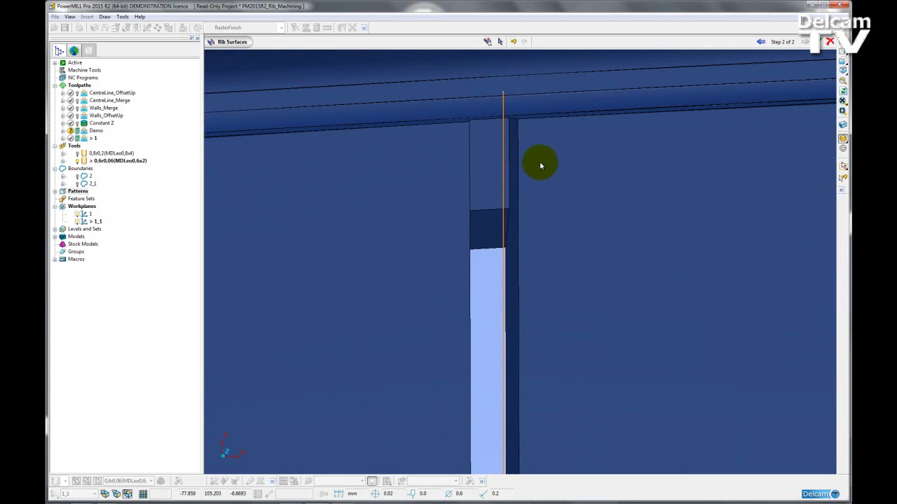
mouse_move(574, 237)
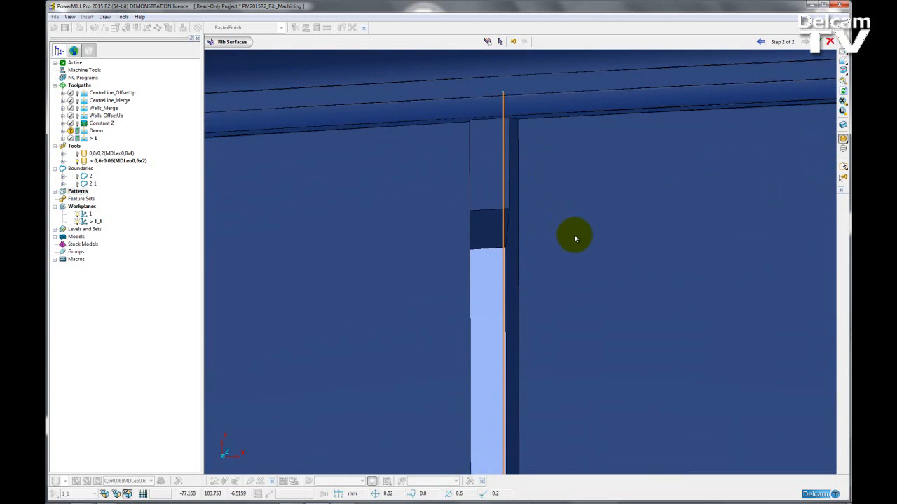
left_click_drag(575, 236, 606, 287)
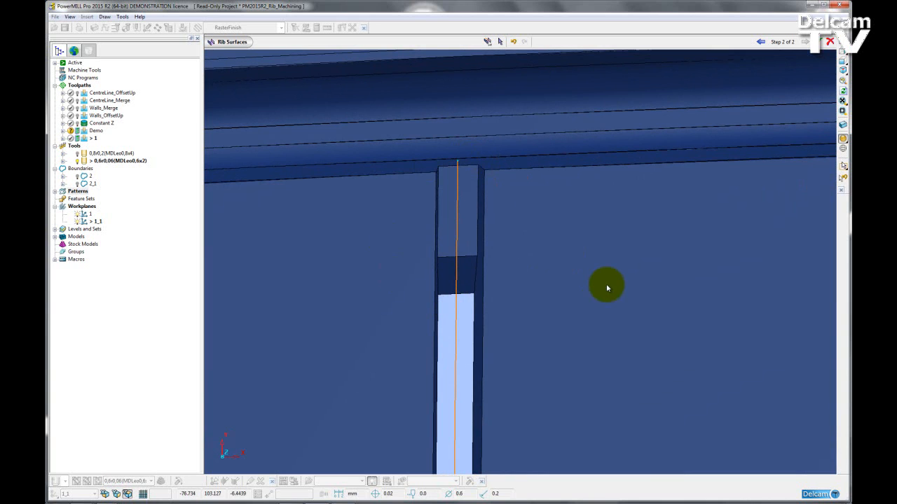
mouse_move(605, 276)
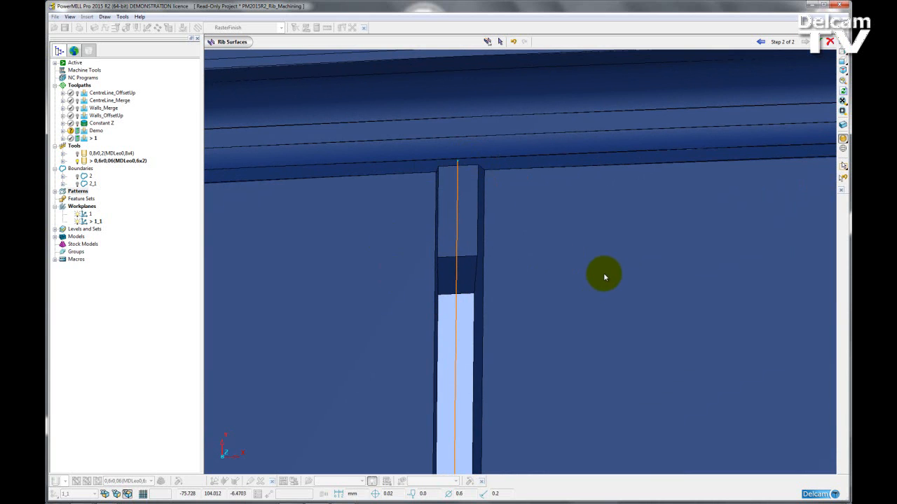
mouse_move(487, 260)
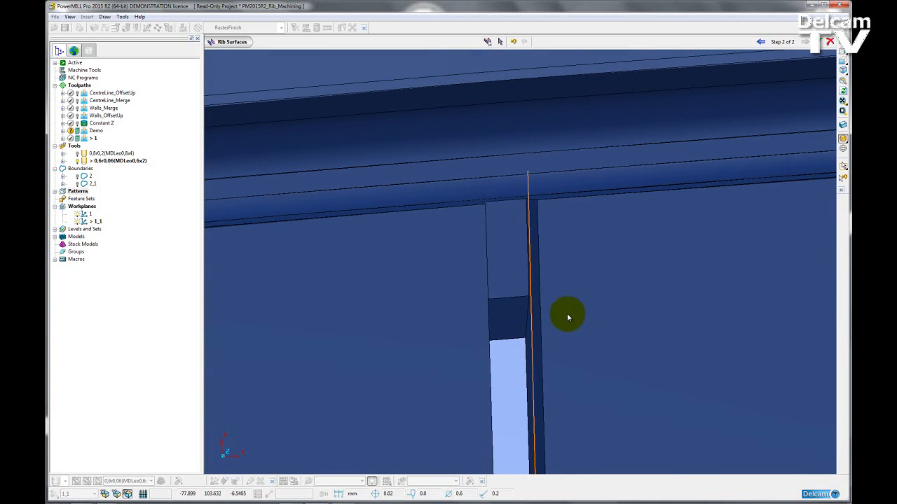
mouse_move(540, 218)
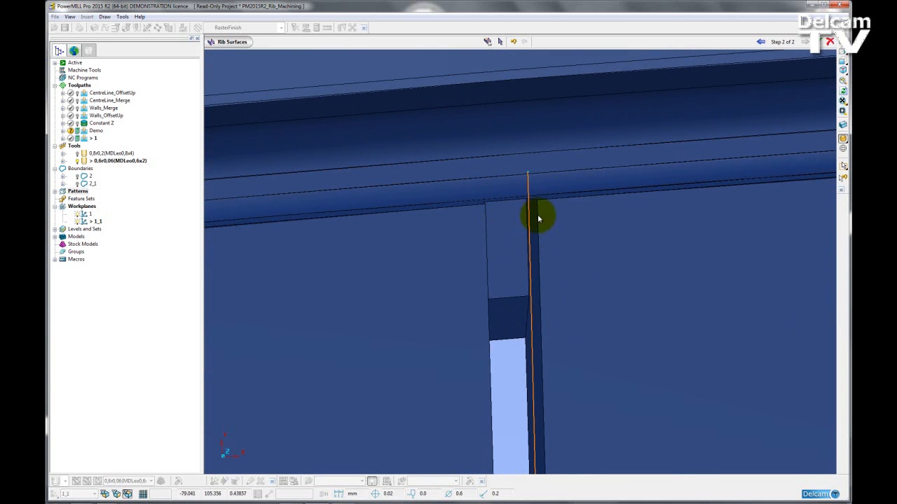
mouse_move(510, 267)
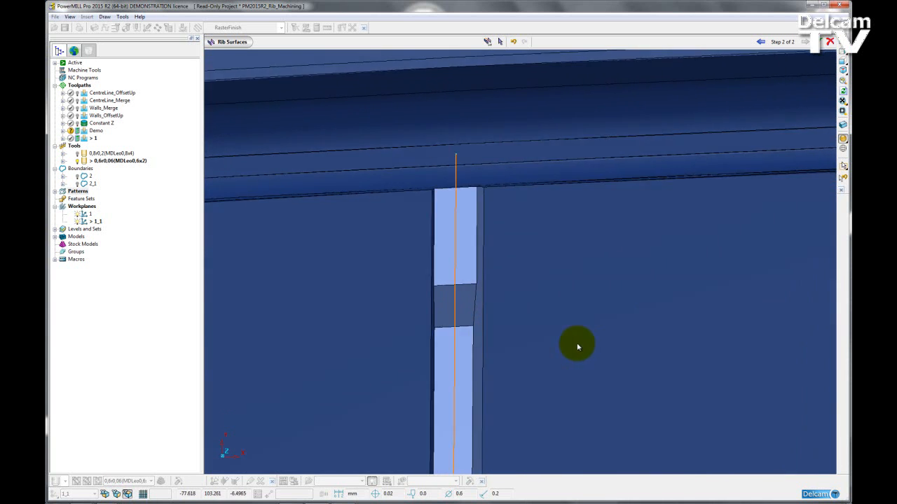
left_click_drag(578, 347, 396, 270)
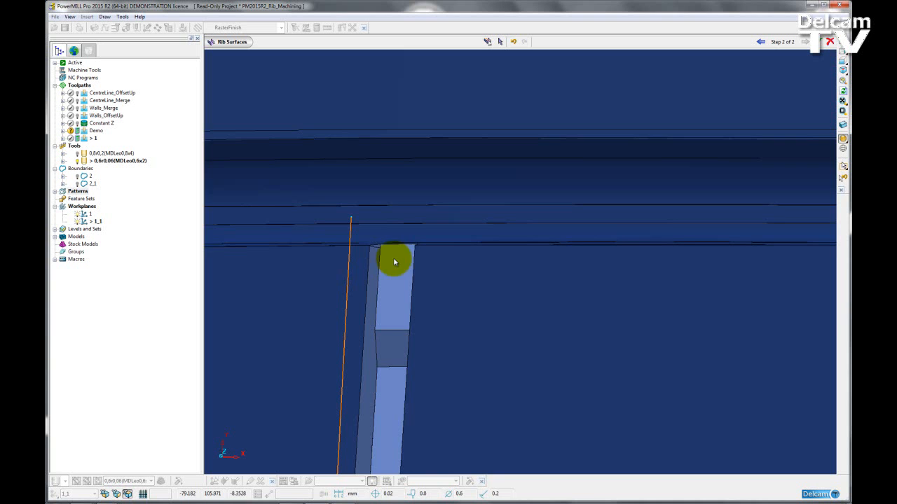
left_click_drag(395, 261, 501, 236)
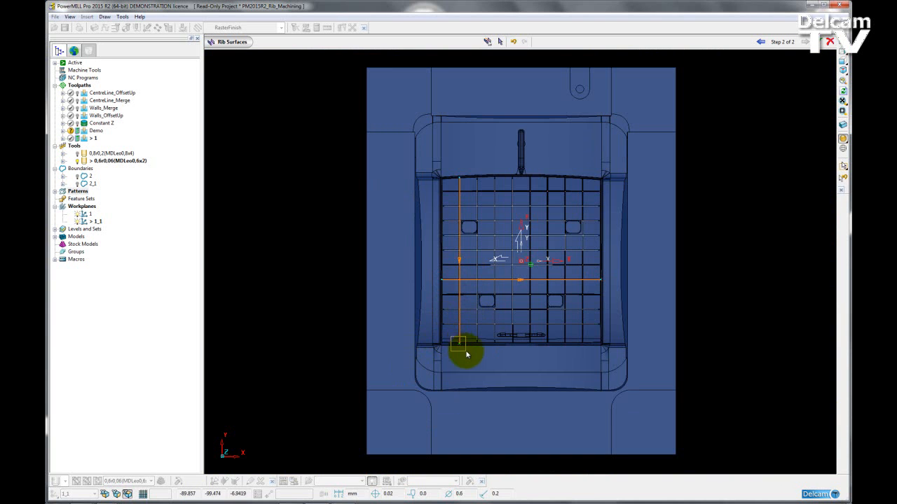
- Zoom in and pan across the rib grid
scroll("up", 3)
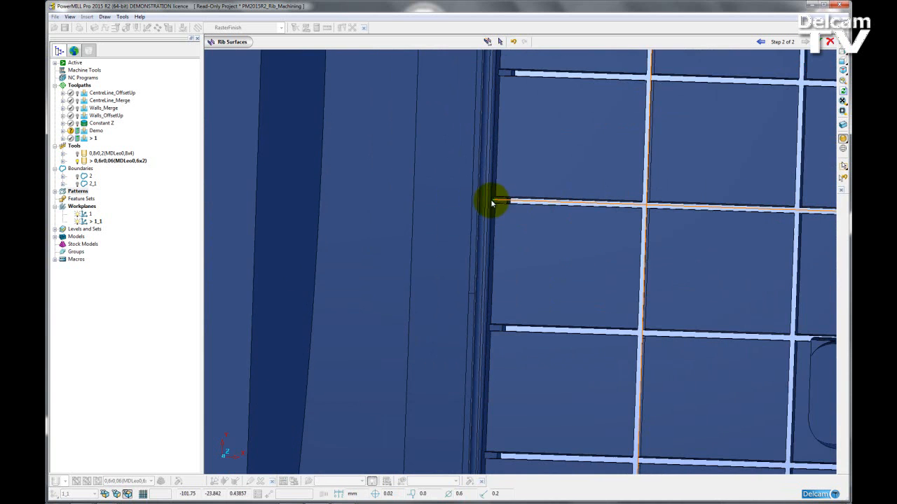
left_click_drag(490, 203, 517, 214)
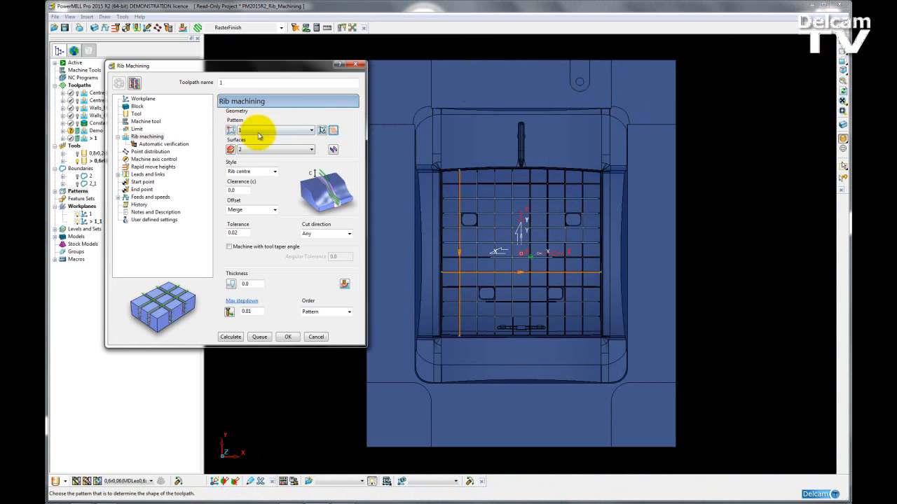
mouse_move(238, 148)
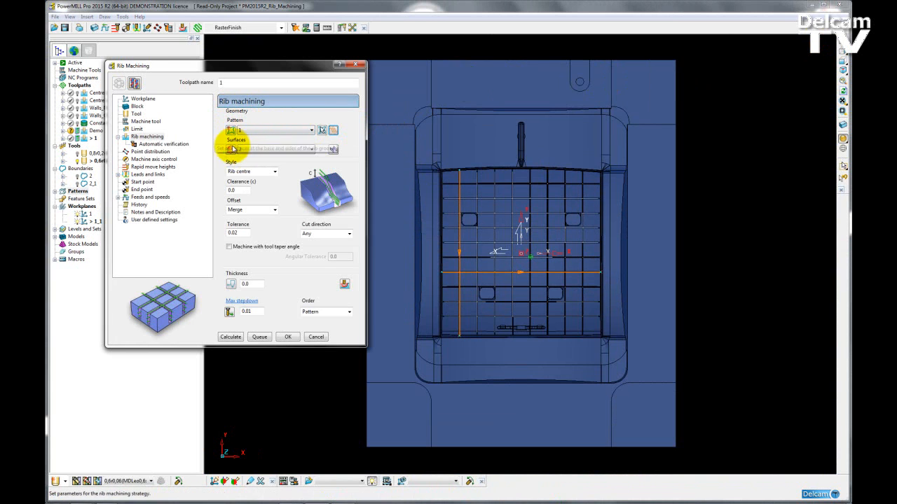
- Review the Pattern and Surfaces fields and list the Rib centre and Rib walls styles
left_click(333, 149)
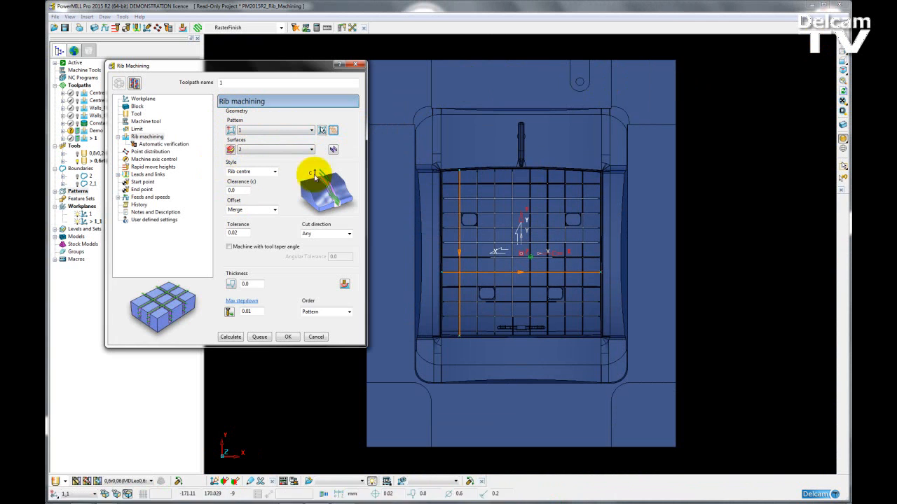
mouse_move(290, 192)
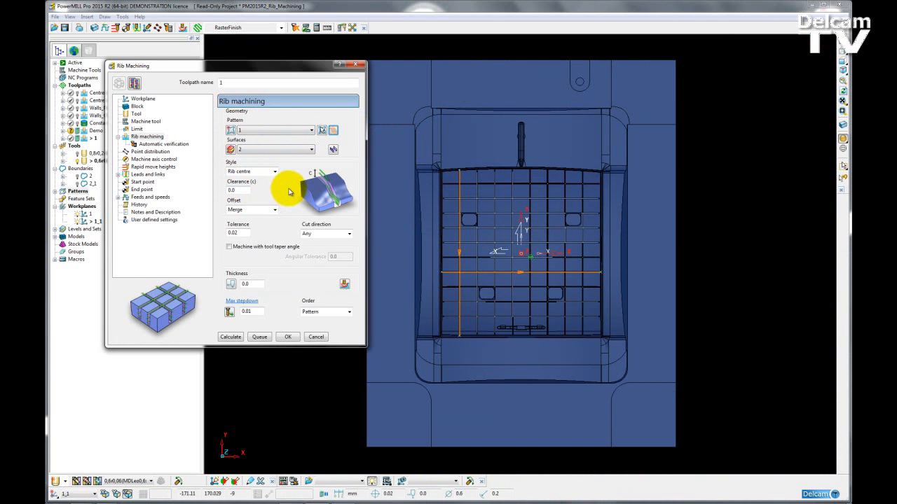
mouse_move(284, 167)
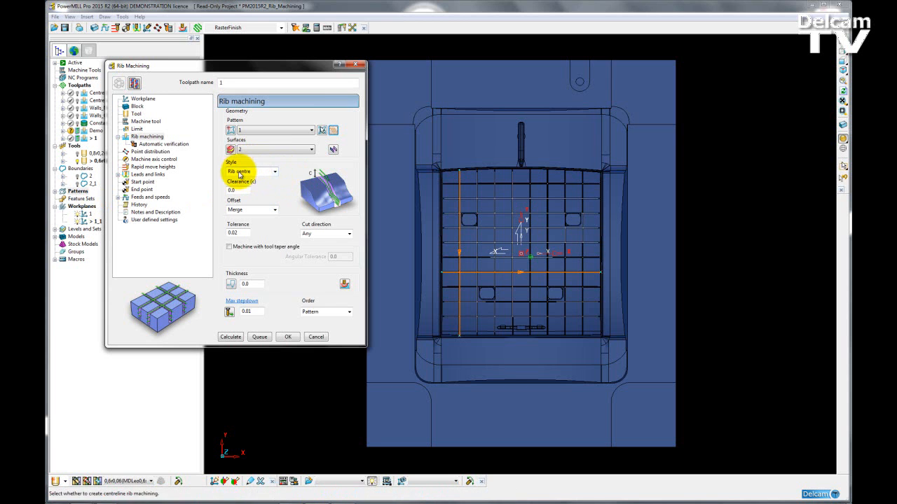
mouse_move(448, 242)
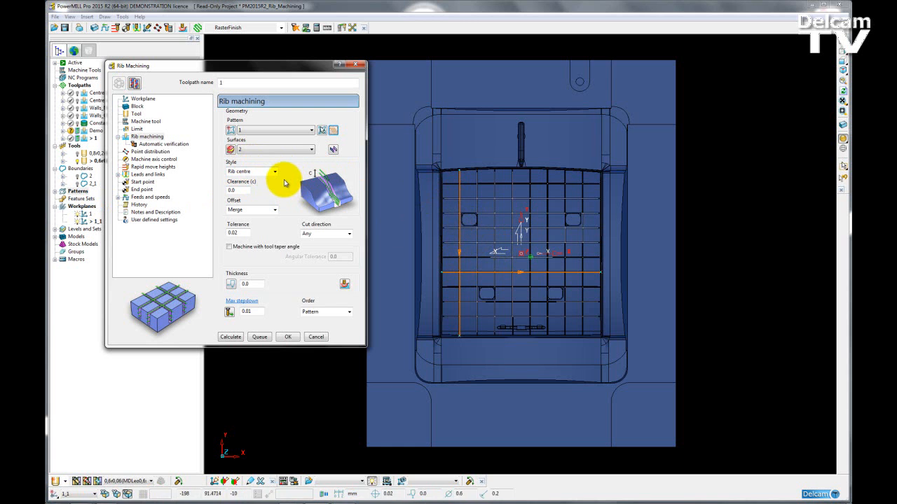
mouse_move(275, 172)
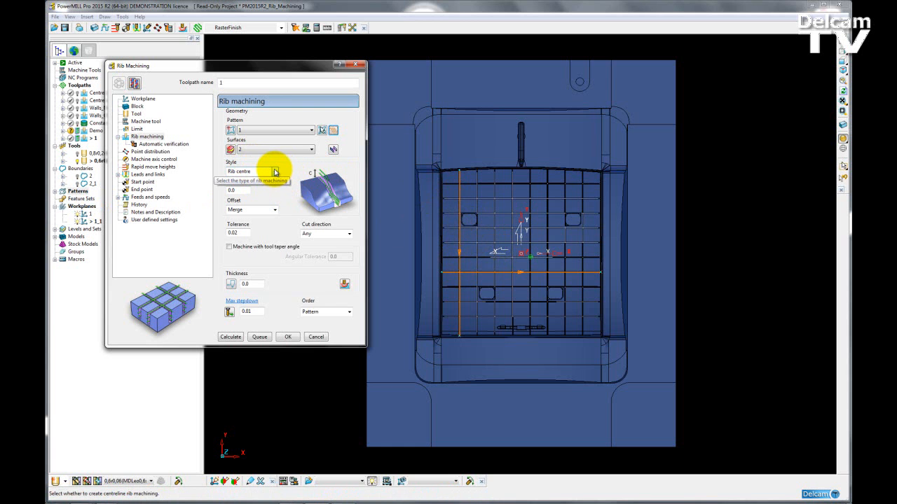
left_click(275, 172)
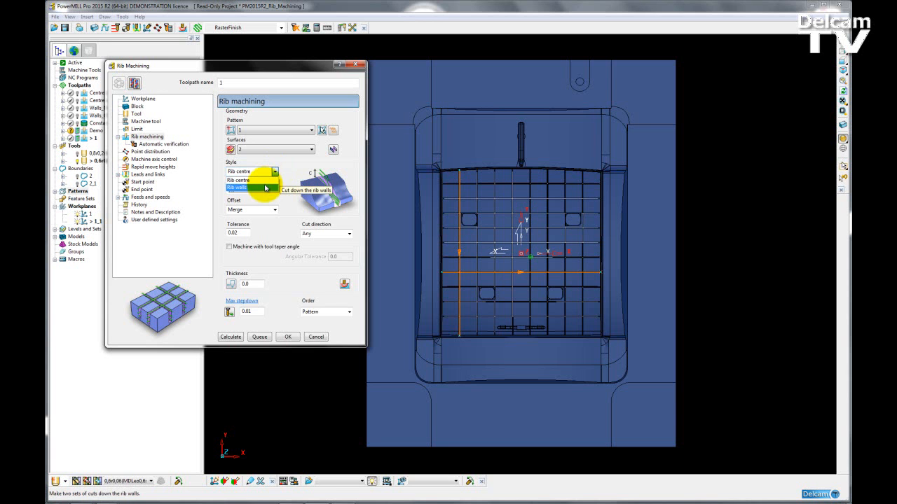
- Switch the style to Rib walls, keeping the wall offset mode at Merge
left_click(238, 188)
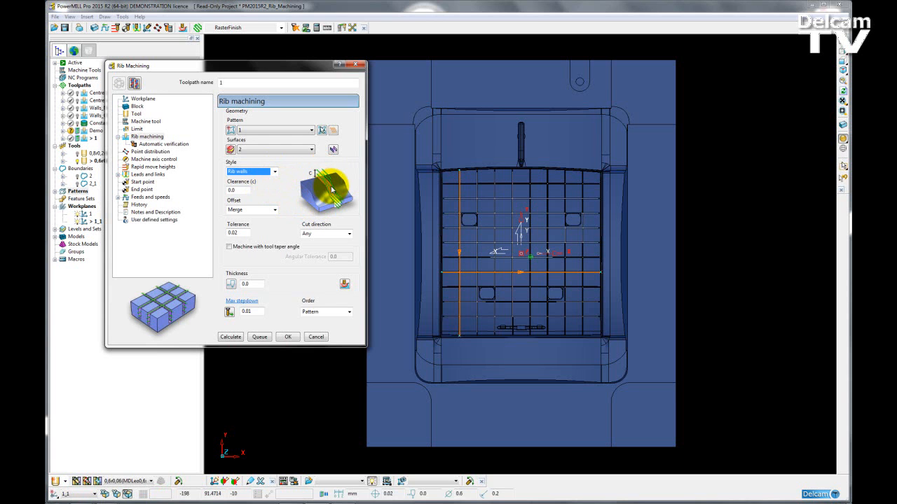
mouse_move(291, 185)
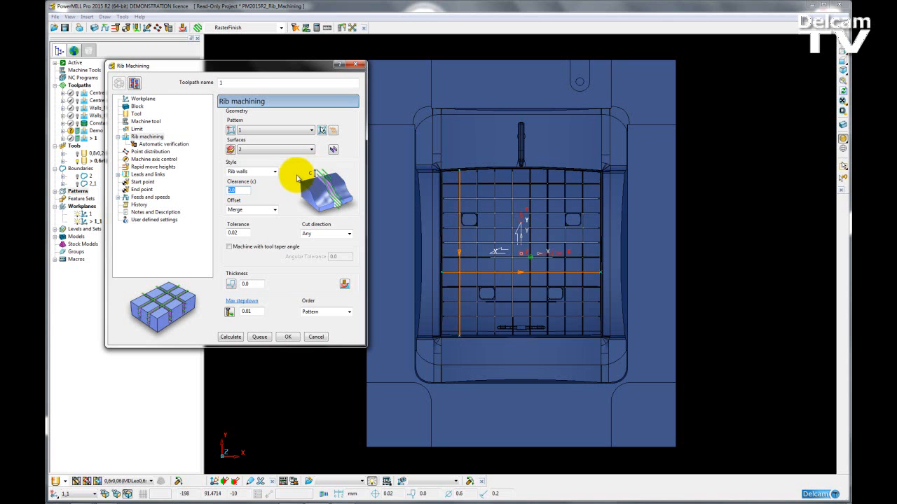
mouse_move(273, 210)
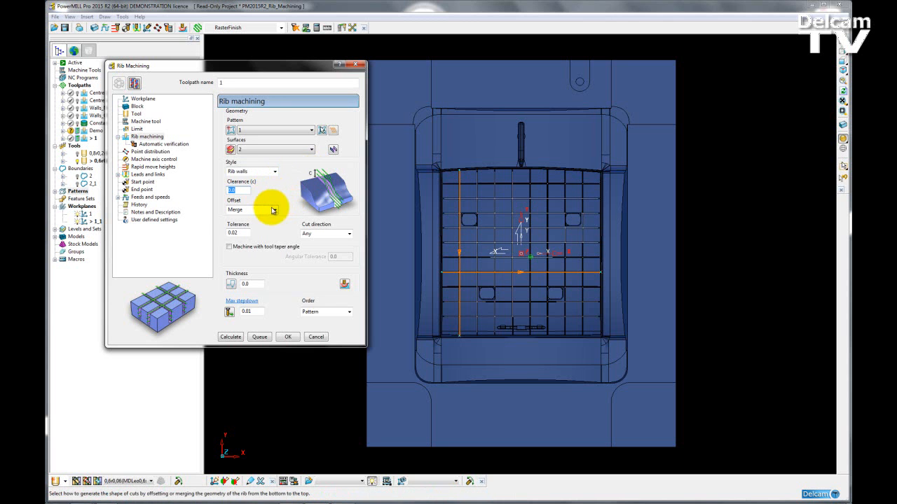
left_click(274, 210)
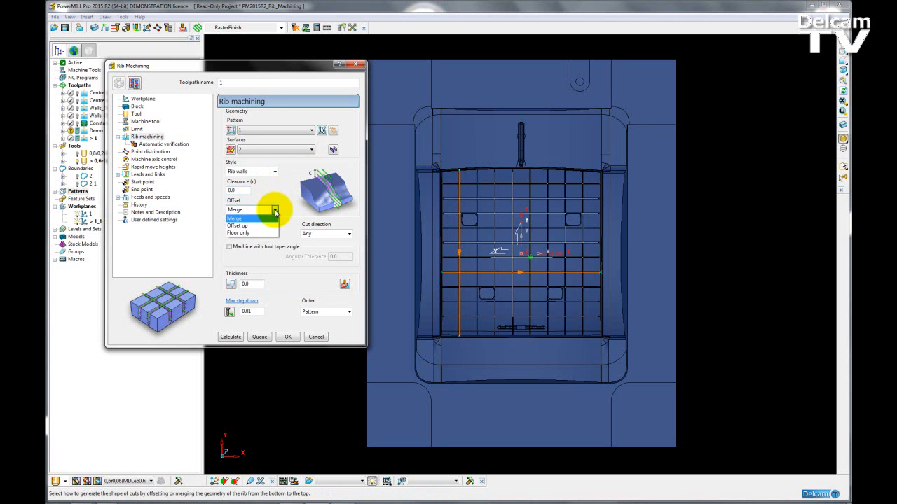
left_click(234, 218)
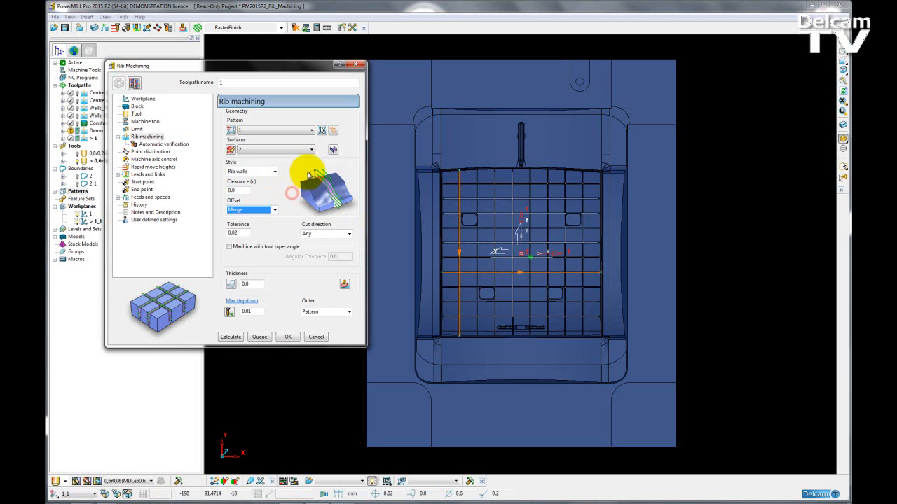
mouse_move(263, 203)
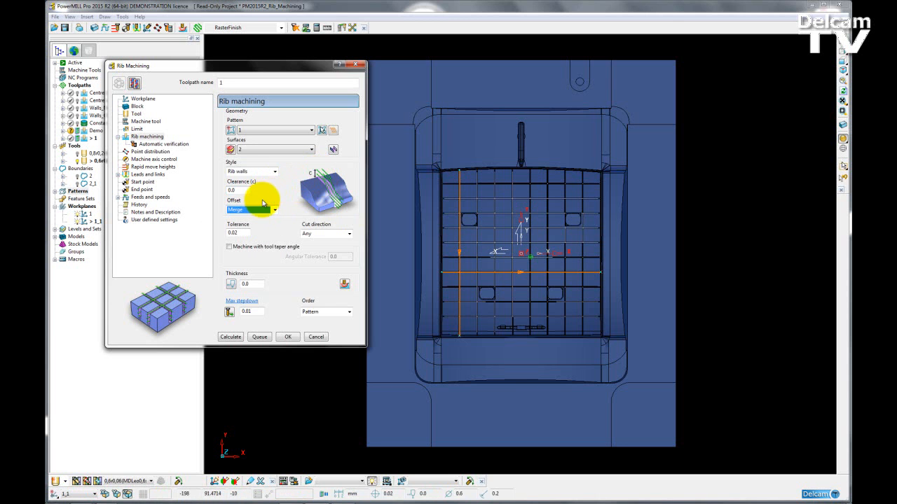
left_click(275, 210)
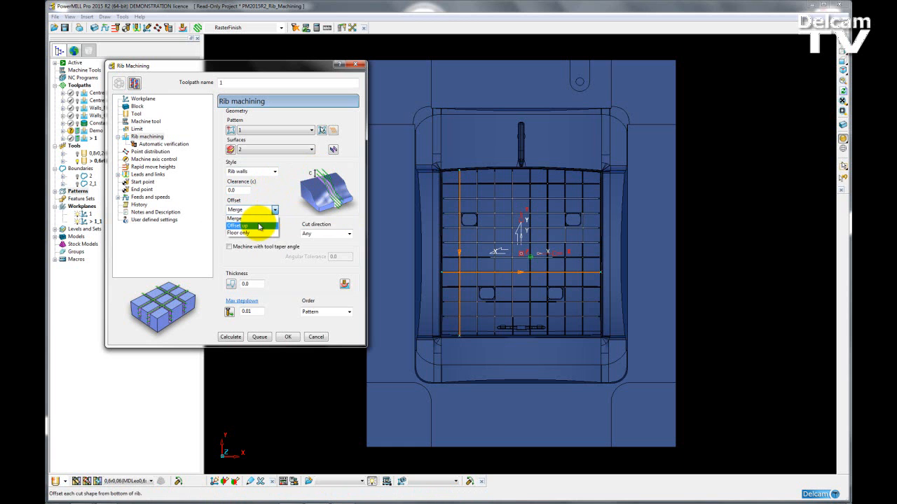
left_click(238, 218)
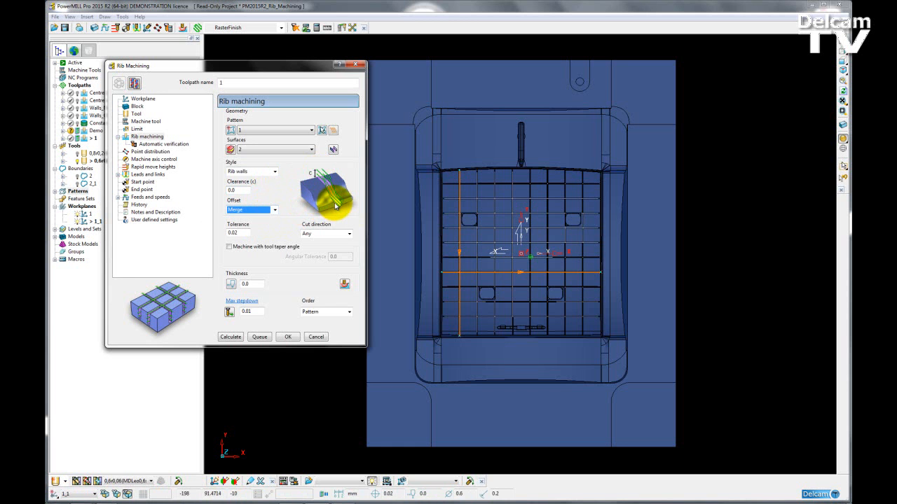
mouse_move(293, 194)
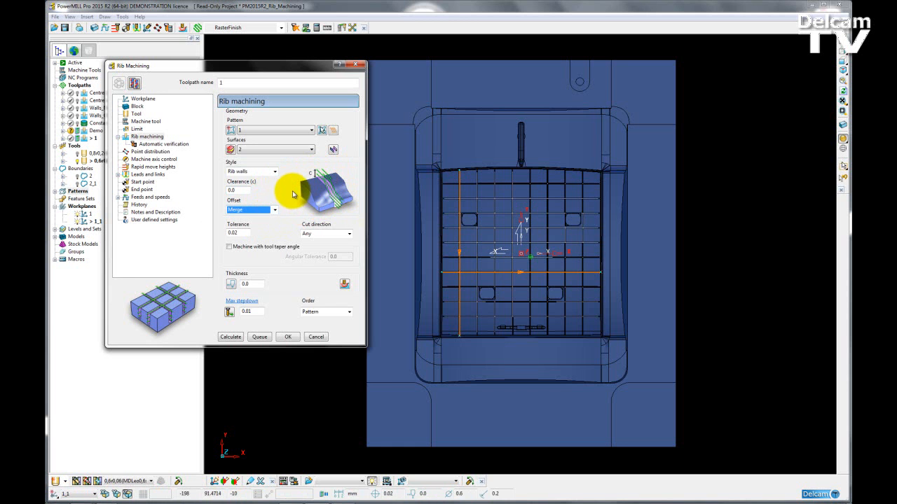
left_click(274, 210)
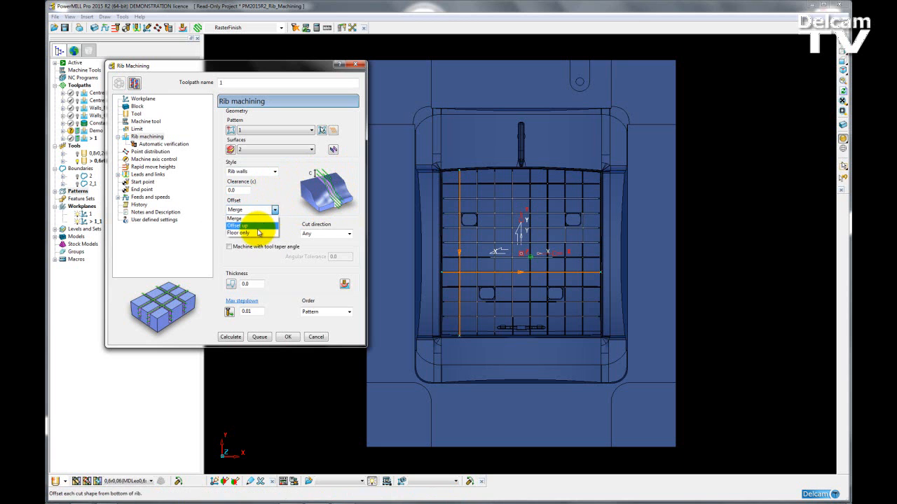
left_click(236, 218)
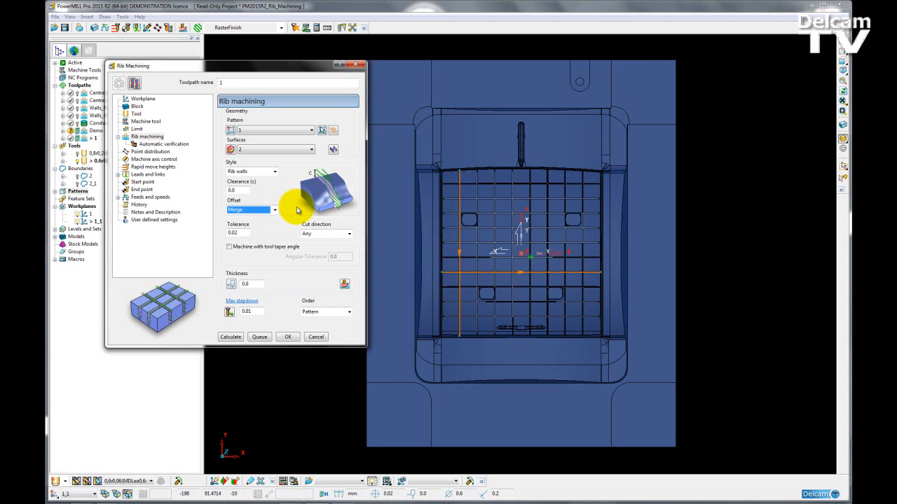
mouse_move(338, 210)
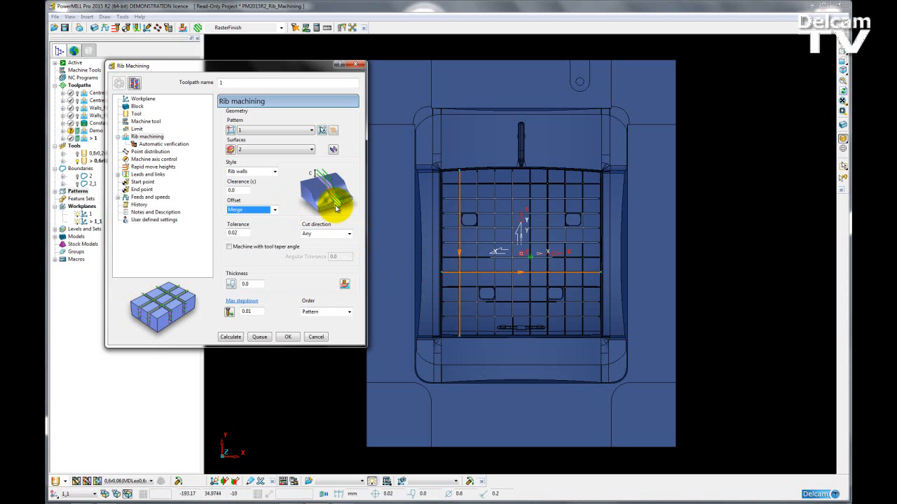
mouse_move(348, 233)
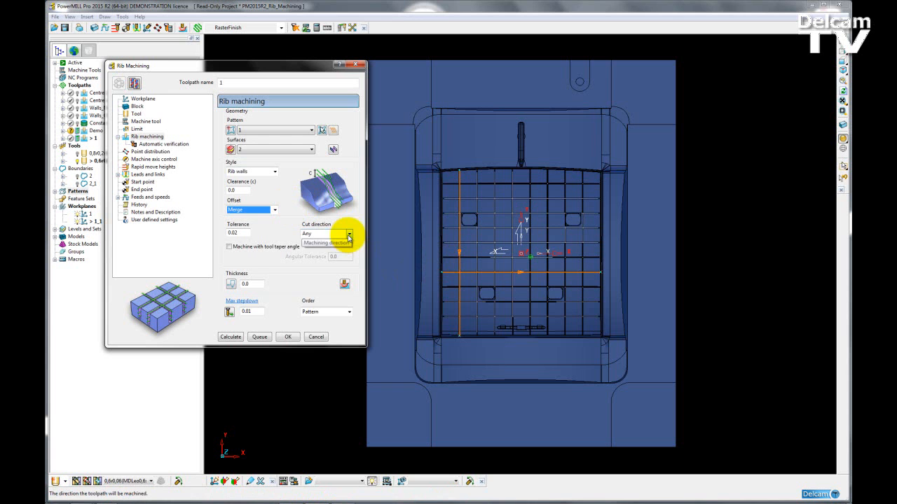
left_click(349, 233)
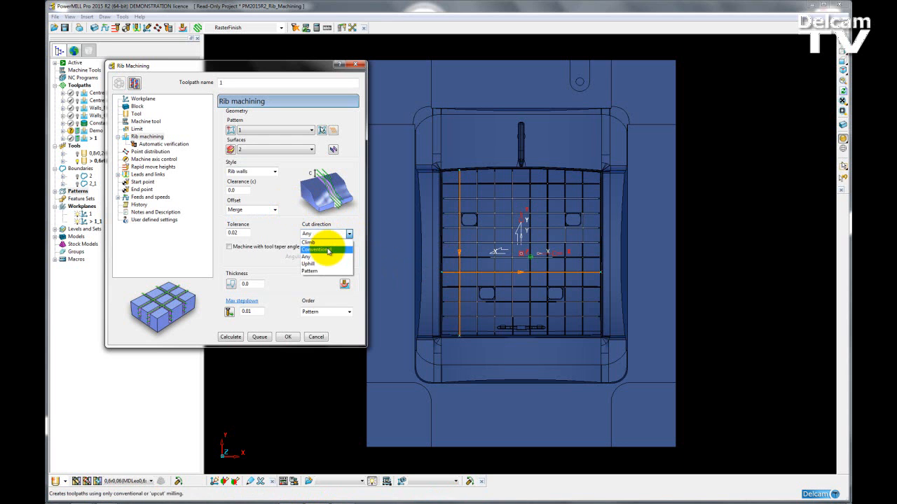
mouse_move(320, 272)
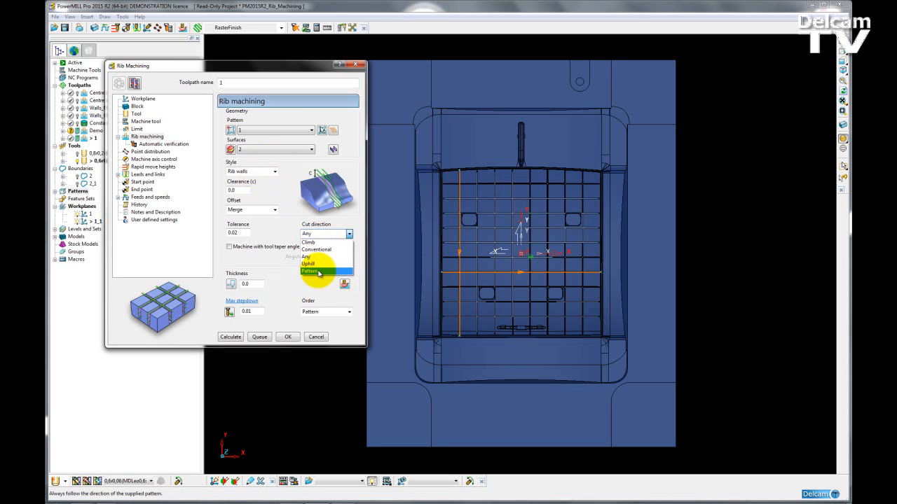
mouse_move(319, 272)
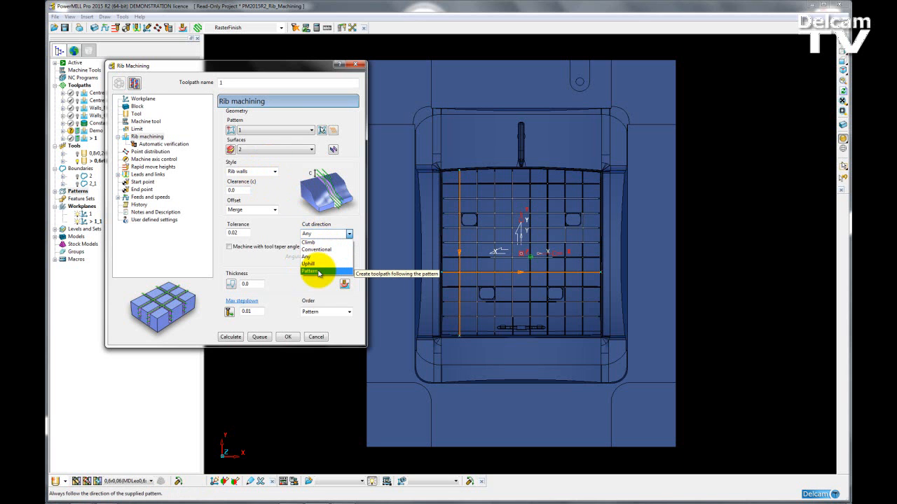
mouse_move(315, 265)
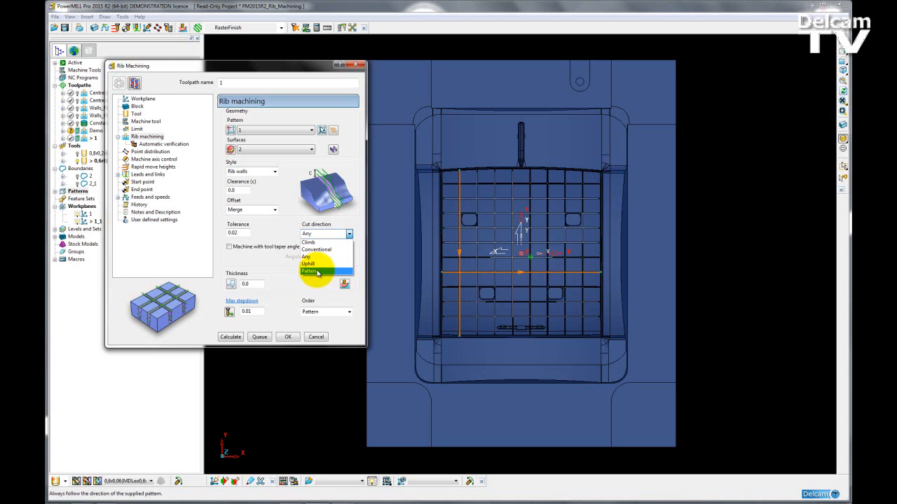
mouse_move(322, 272)
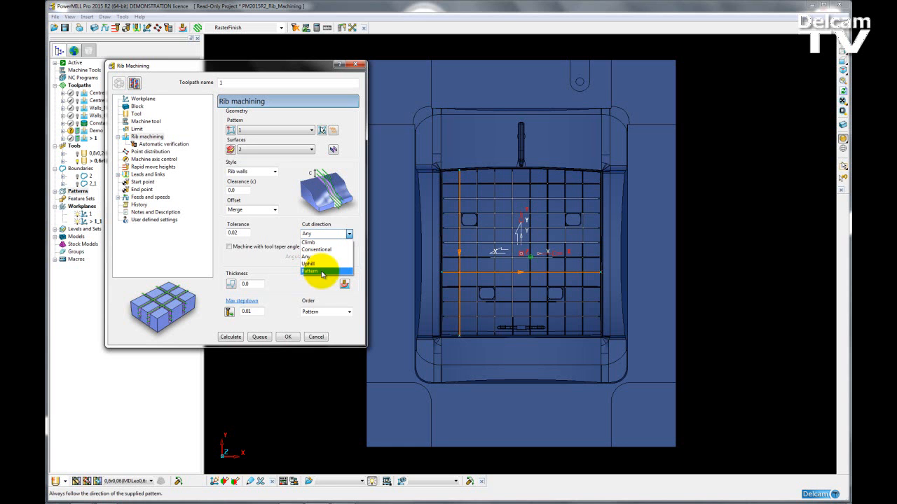
mouse_move(449, 278)
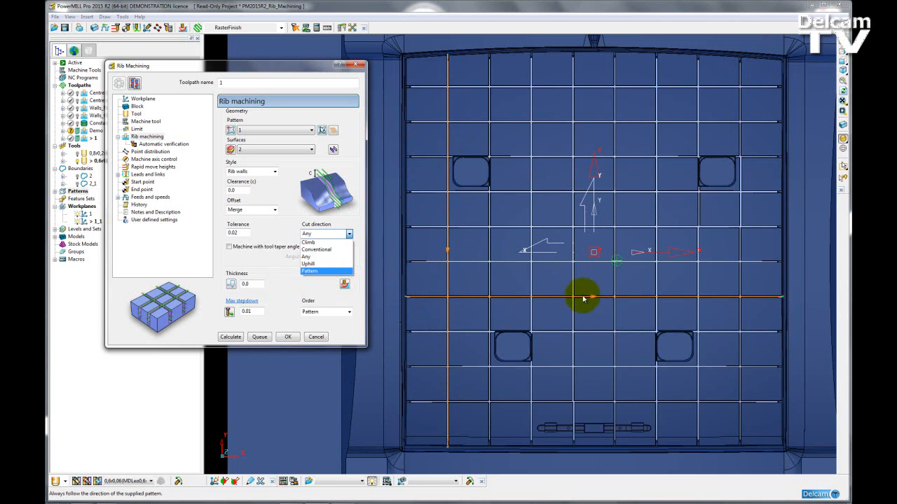
mouse_move(321, 272)
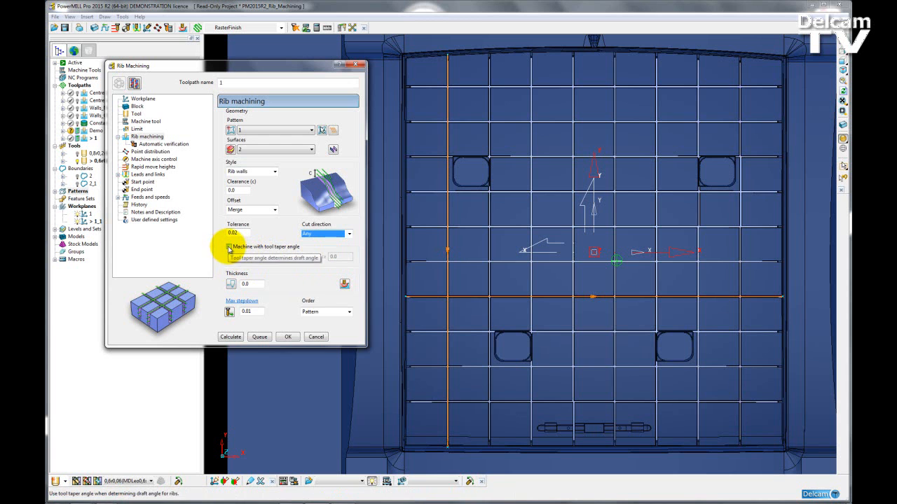
- Enable 'Machine with tool taper angle', making Angular Tolerance available
left_click(228, 247)
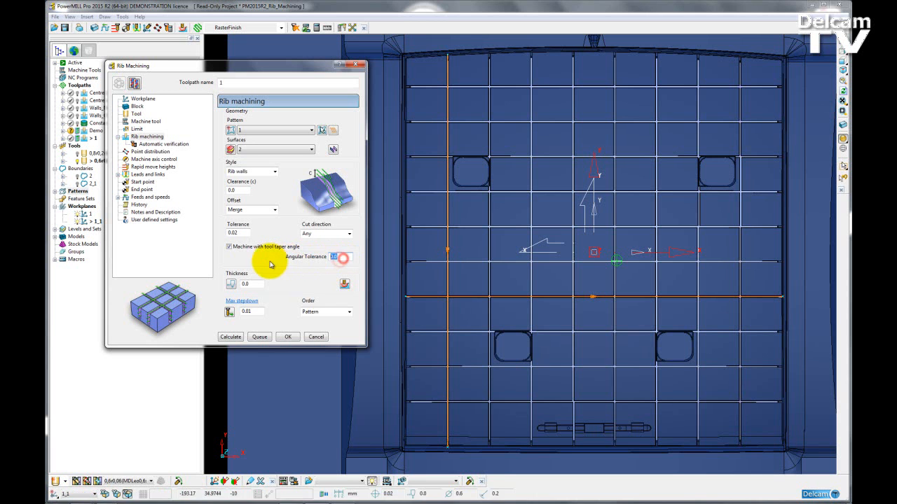
mouse_move(333, 225)
type("0")
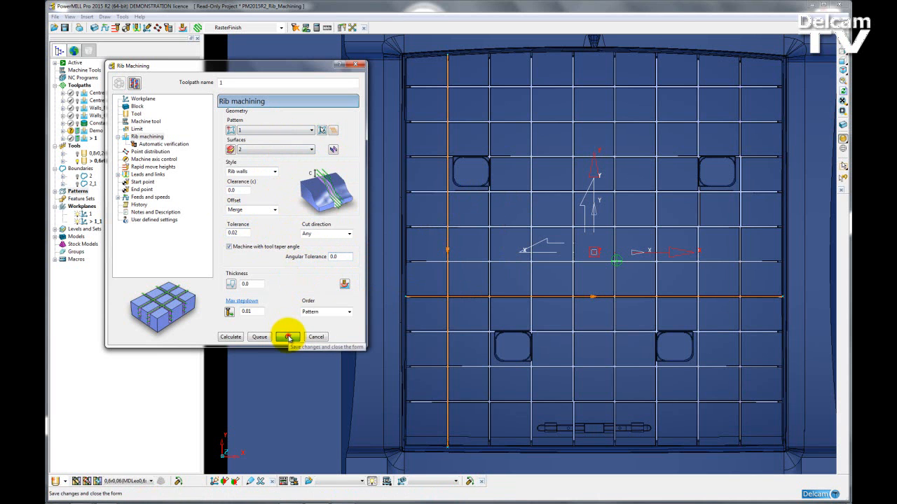
- Accept the rib wall settings without calculating, and expand then collapse Patterns in the explorer
left_click(288, 337)
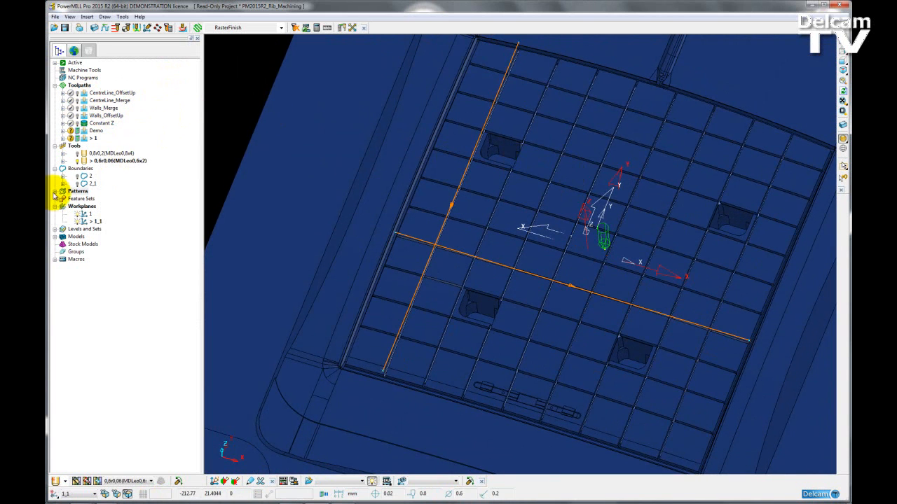
left_click(55, 191)
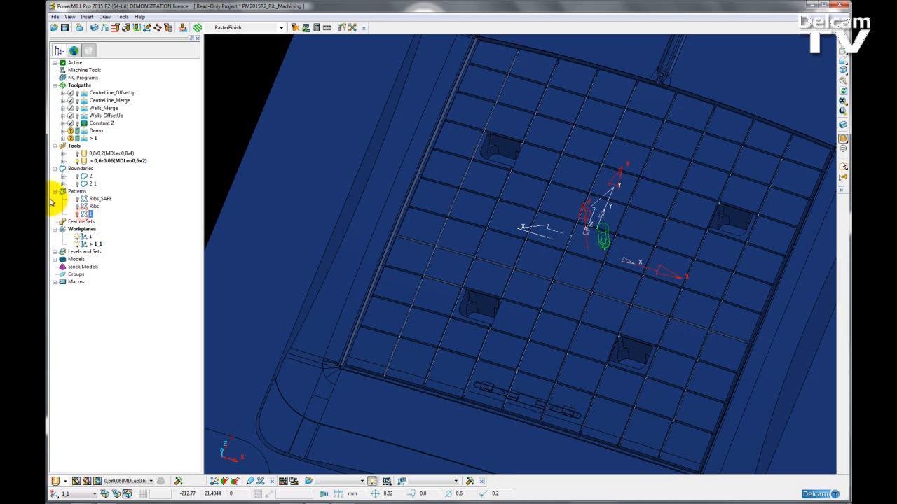
left_click(54, 191)
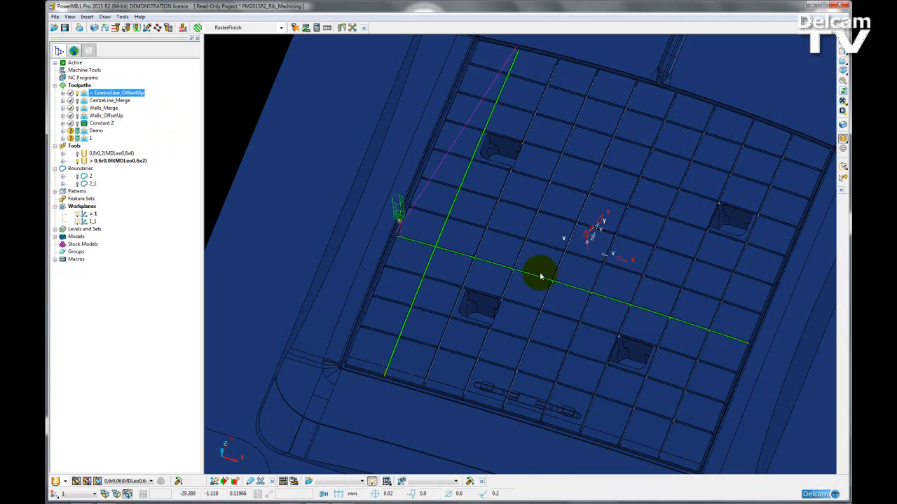
scroll("up", 3)
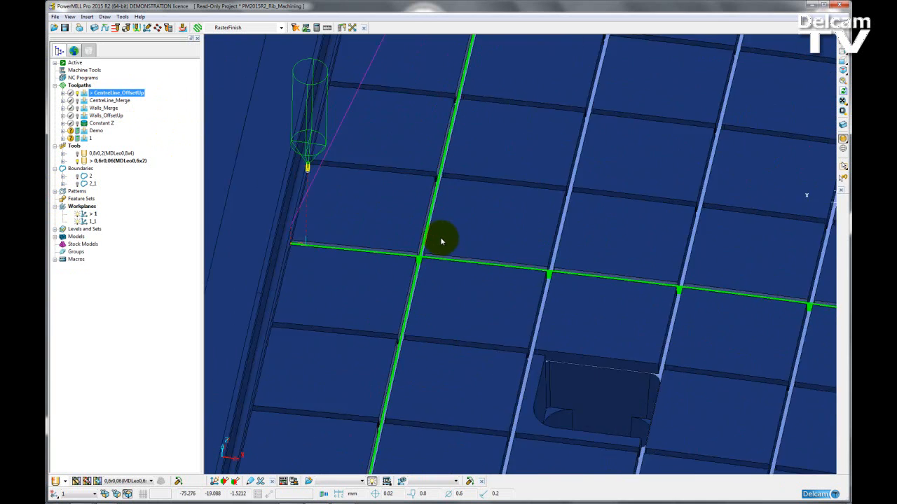
scroll("down", 3)
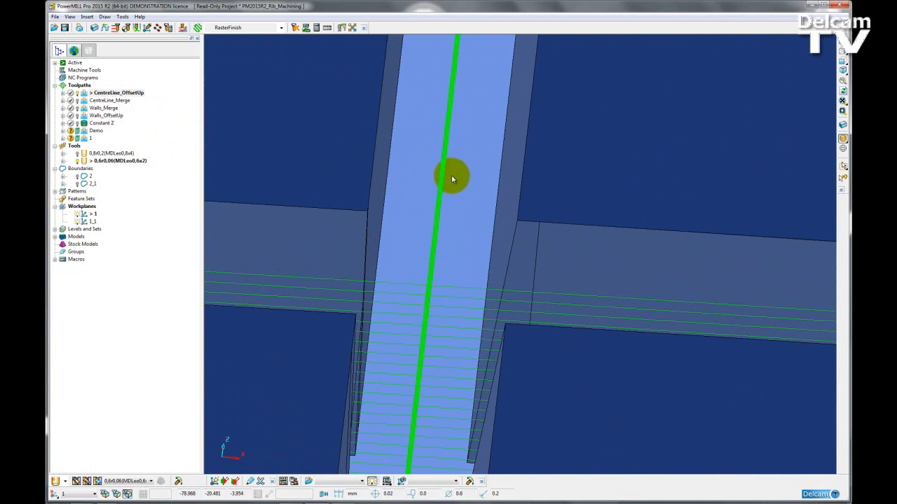
mouse_move(452, 242)
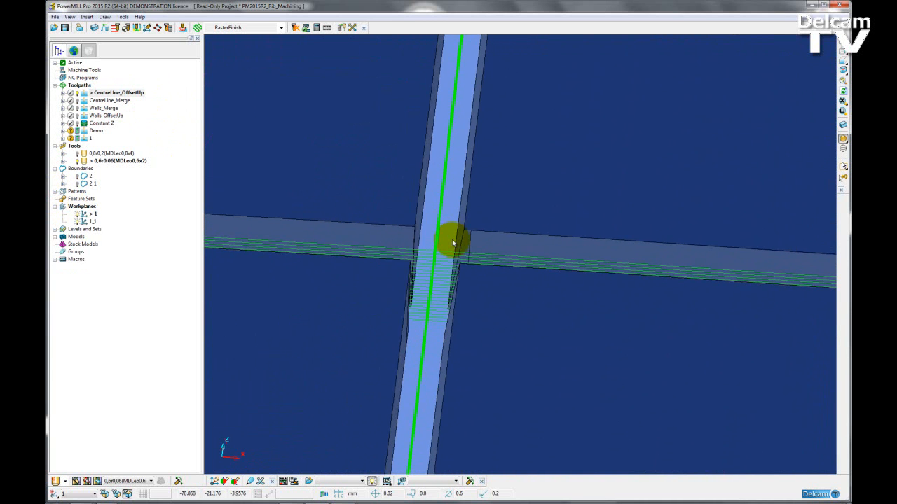
left_click_drag(453, 244, 385, 233)
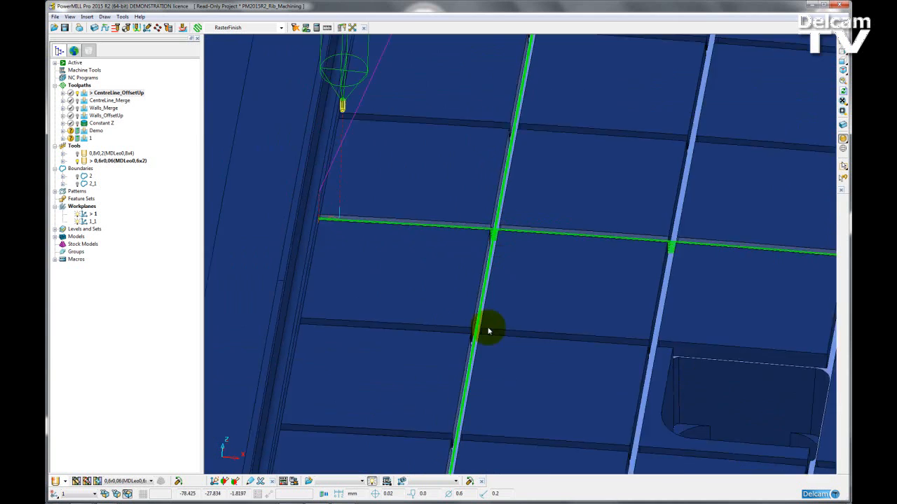
left_click_drag(488, 330, 471, 450)
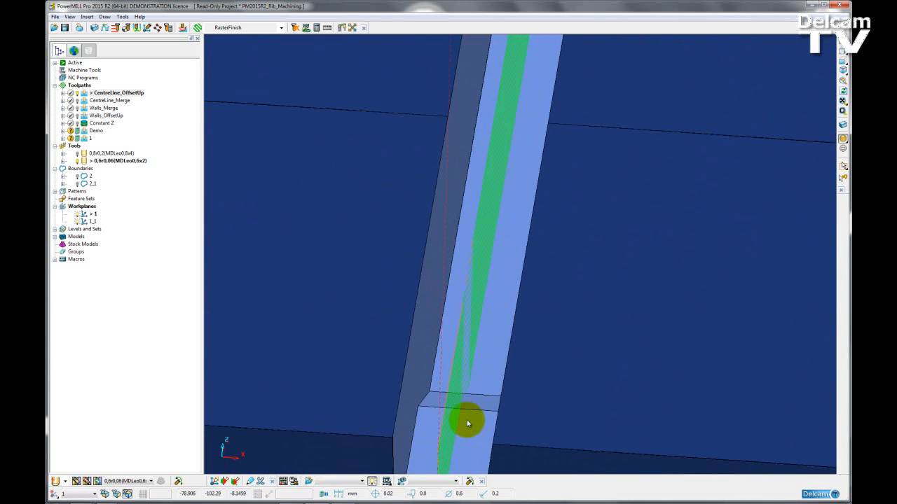
left_click_drag(468, 424, 438, 282)
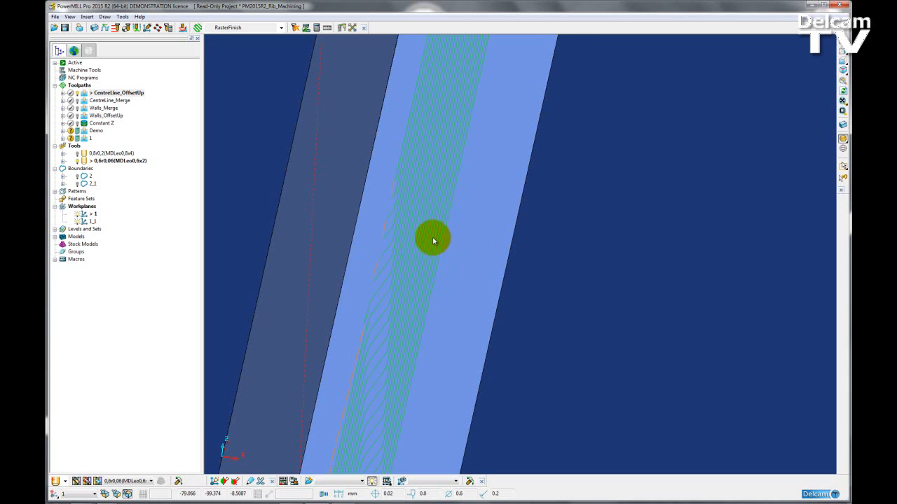
left_click_drag(433, 240, 448, 350)
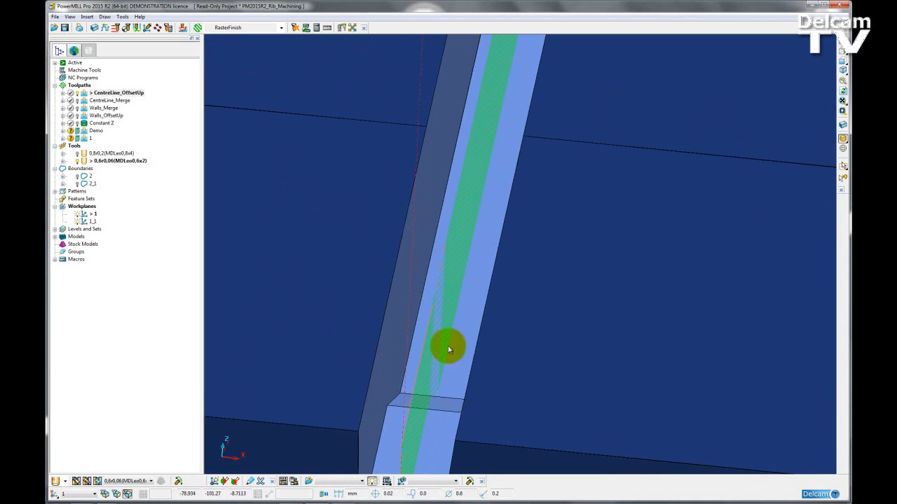
mouse_move(447, 260)
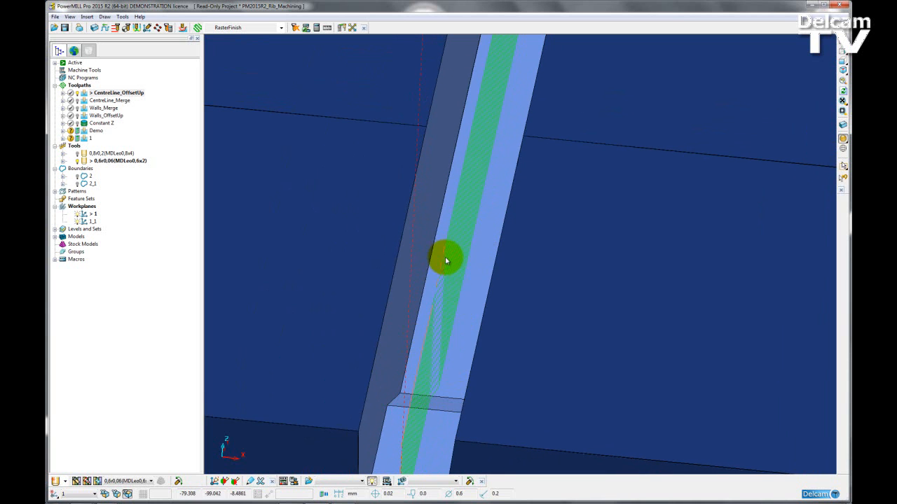
left_click_drag(447, 260, 466, 277)
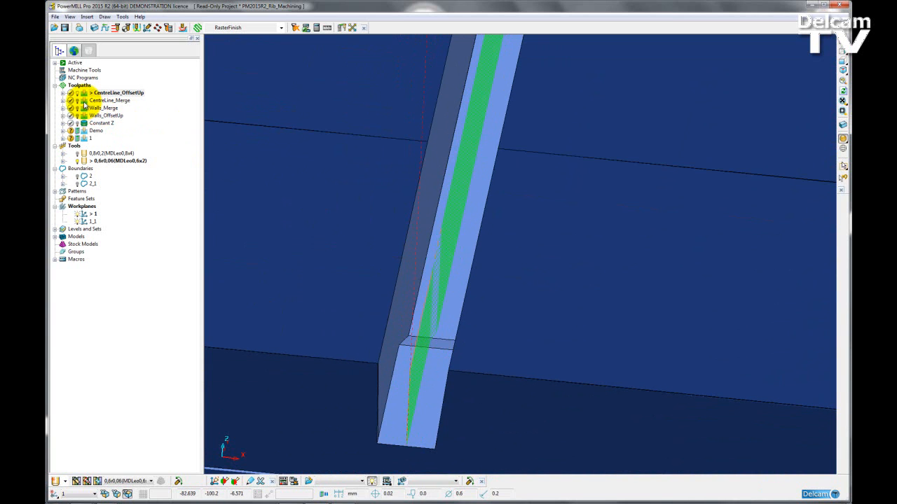
- Activate CentreLine_Merge and rotate the view to see it across the ribs
left_click(110, 100)
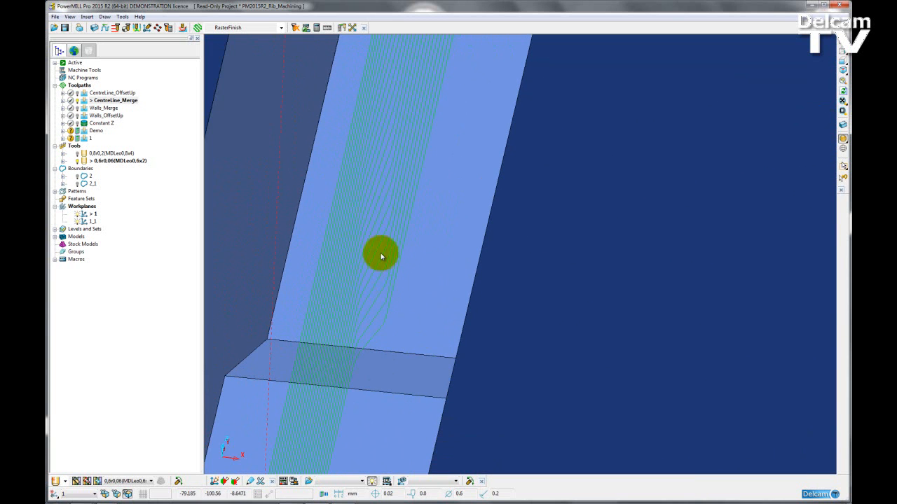
mouse_move(344, 203)
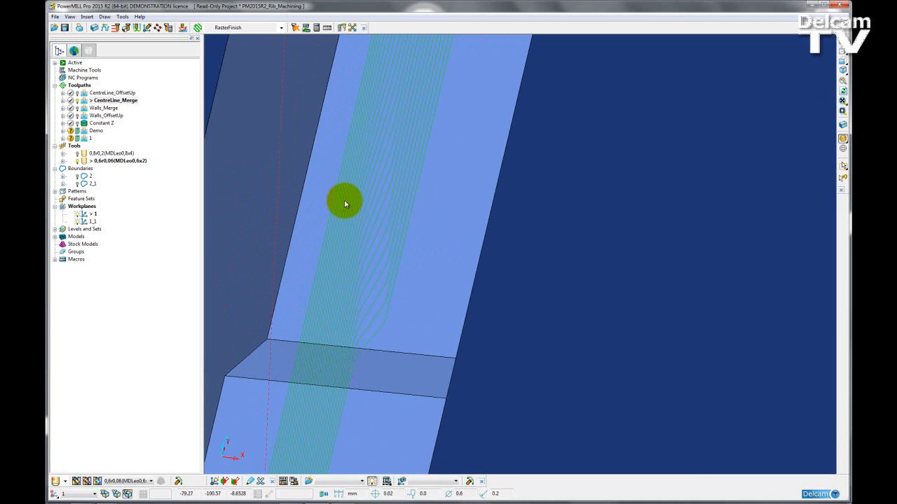
left_click_drag(345, 204, 429, 252)
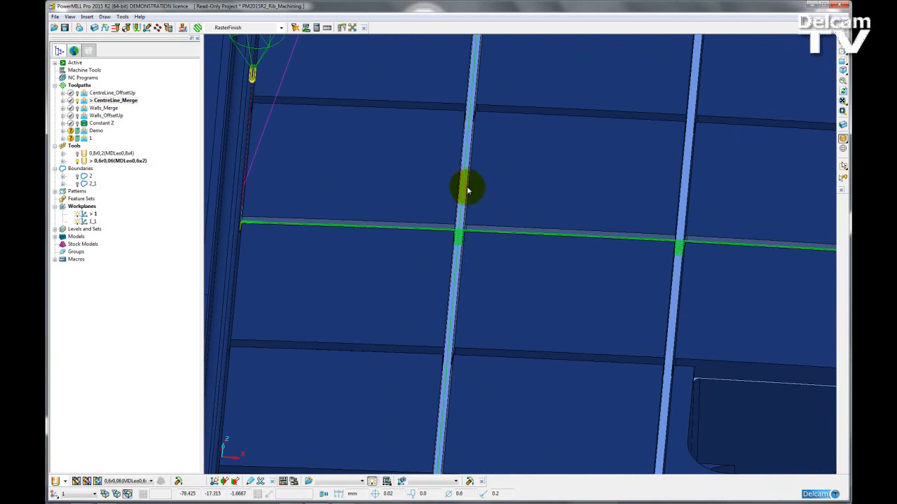
mouse_move(236, 162)
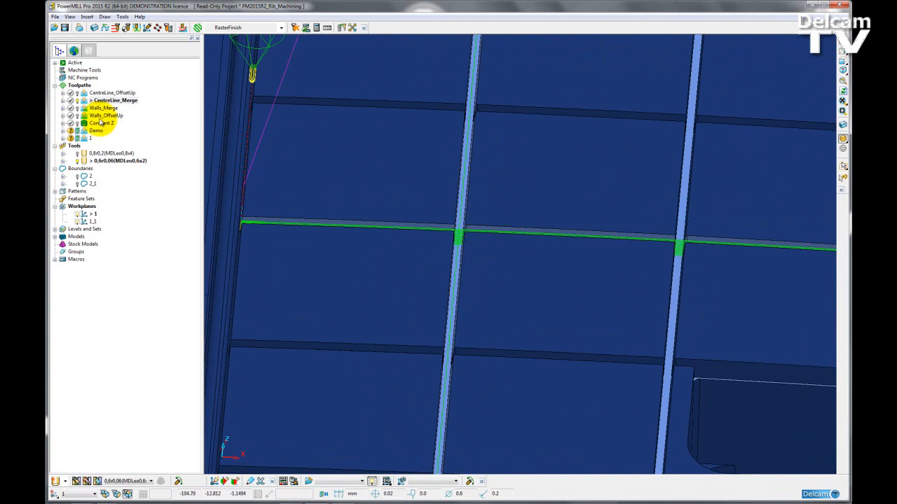
- Activate Walls_OffsetUp and rotate in close on its wall passes in a rib channel
left_click(105, 116)
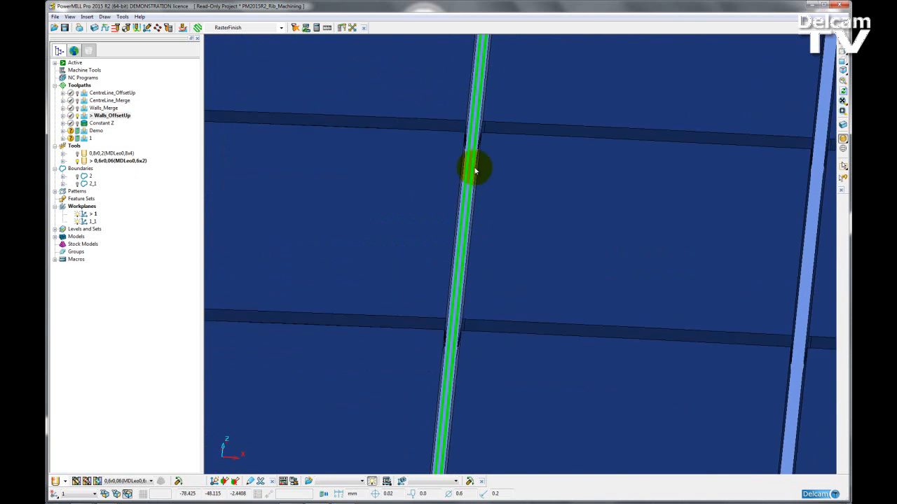
left_click_drag(476, 168, 459, 284)
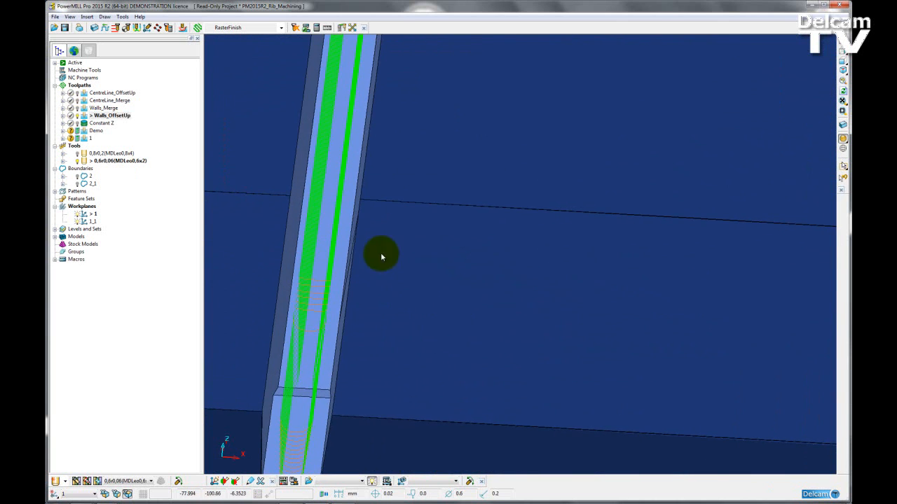
left_click_drag(382, 256, 488, 361)
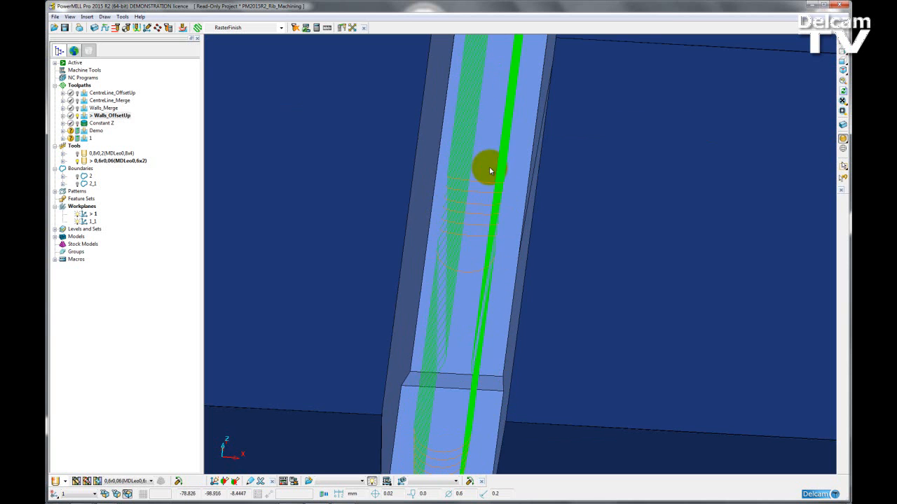
mouse_move(437, 243)
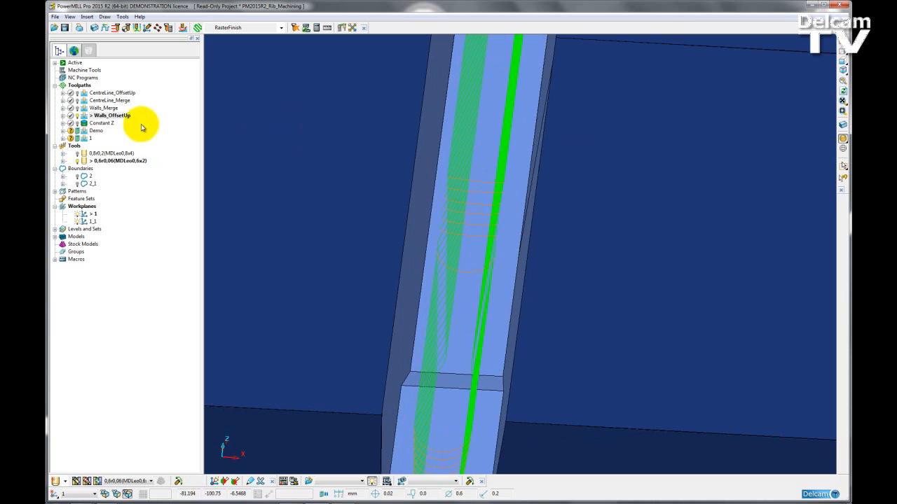
- Activate Walls_Merge and inspect its passes at a rib intersection and channel end
left_click(107, 108)
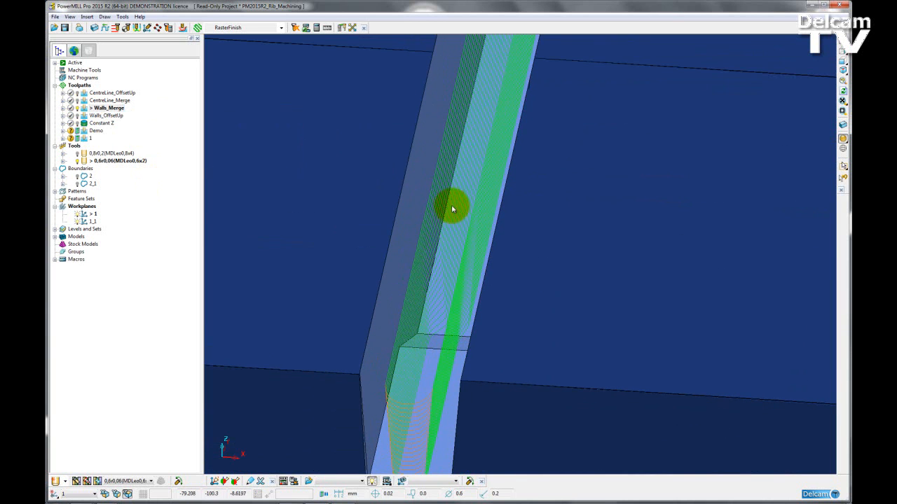
mouse_move(419, 321)
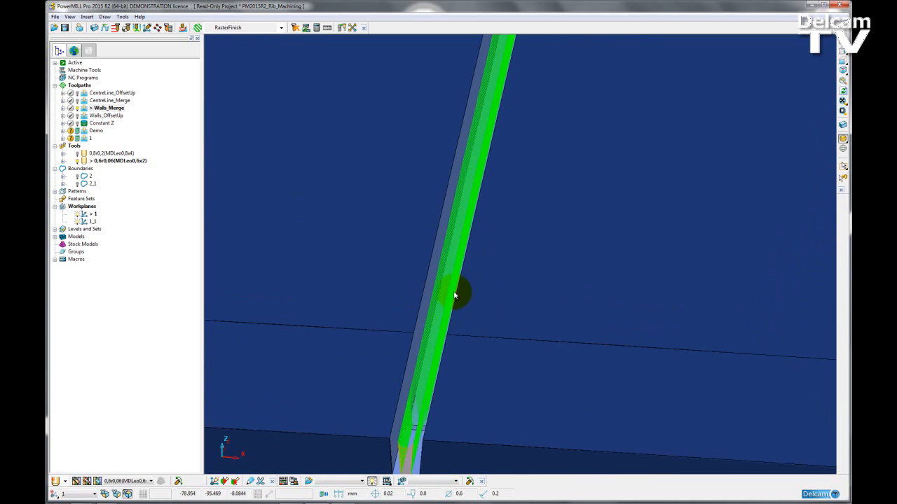
left_click_drag(454, 295, 460, 301)
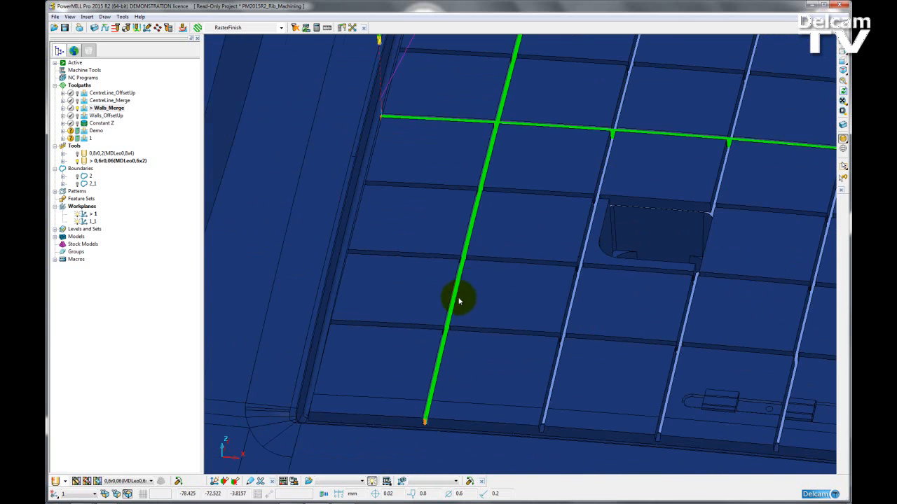
left_click_drag(459, 300, 541, 355)
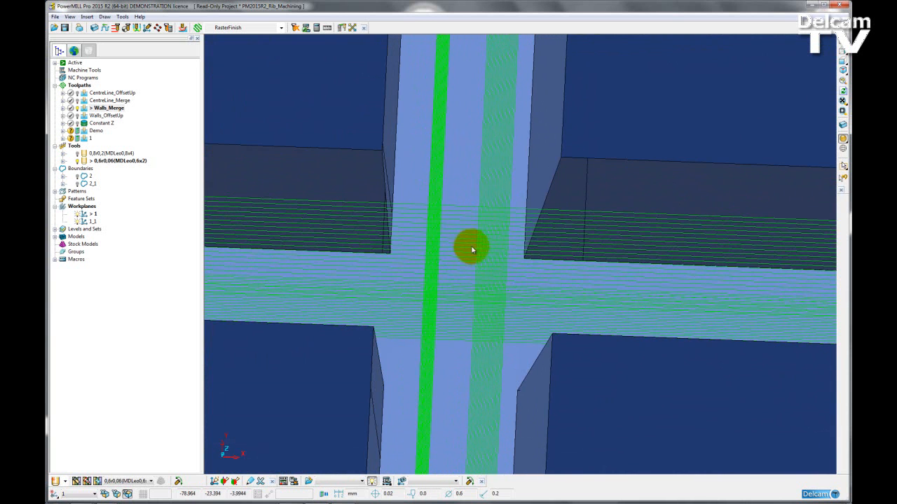
mouse_move(478, 69)
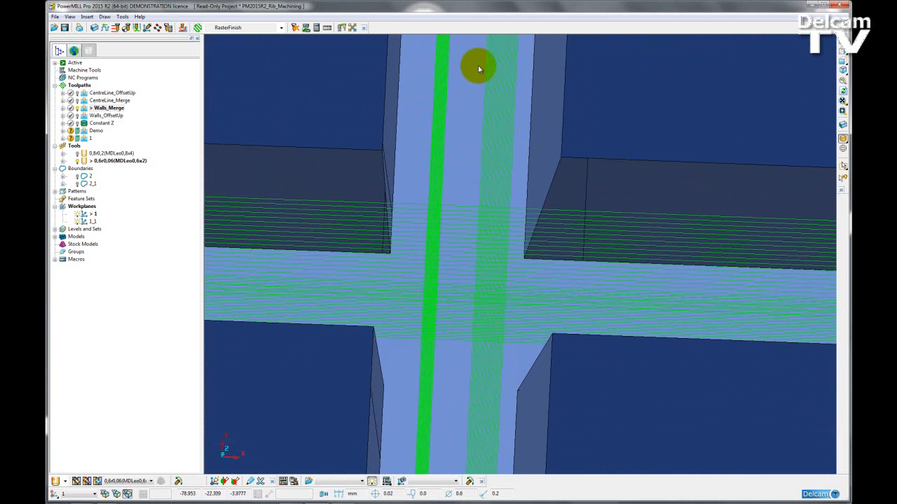
mouse_move(464, 401)
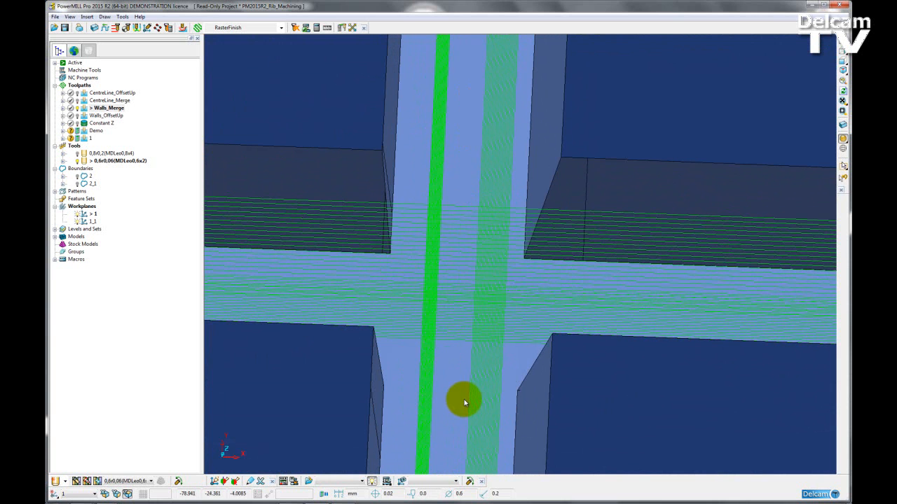
mouse_move(502, 190)
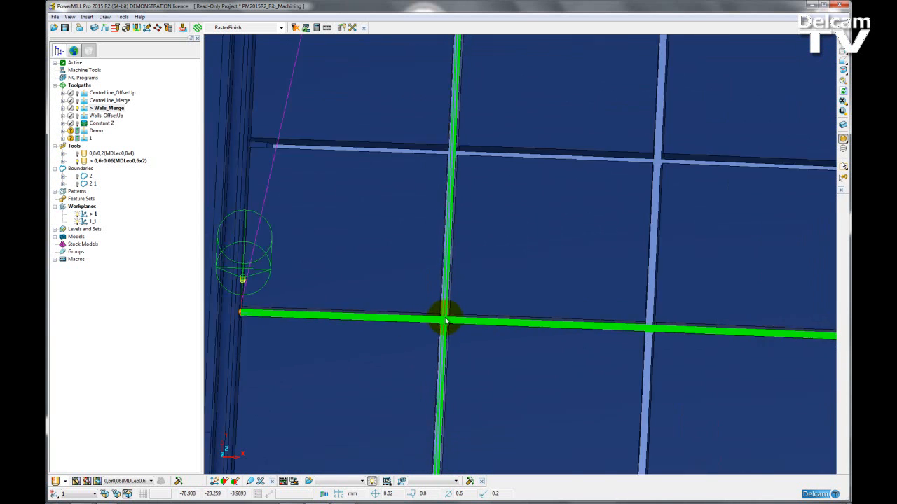
left_click_drag(448, 322, 316, 319)
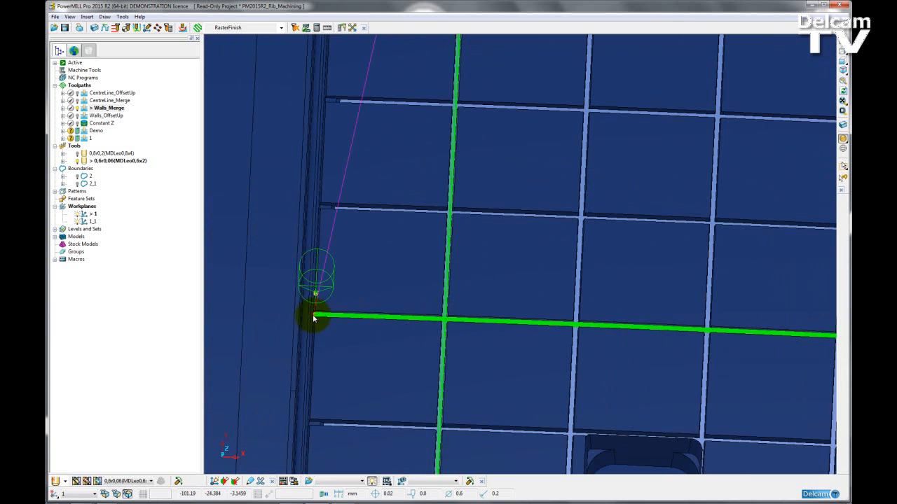
mouse_move(447, 322)
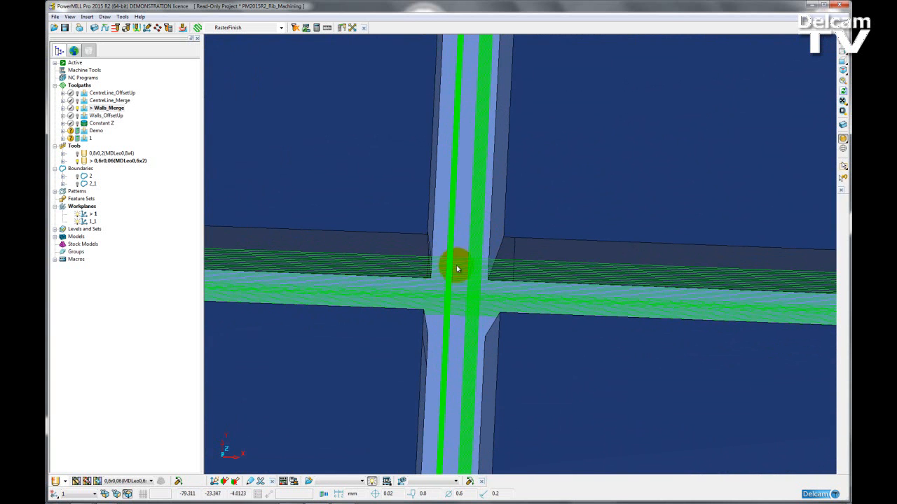
left_click_drag(455, 268, 480, 239)
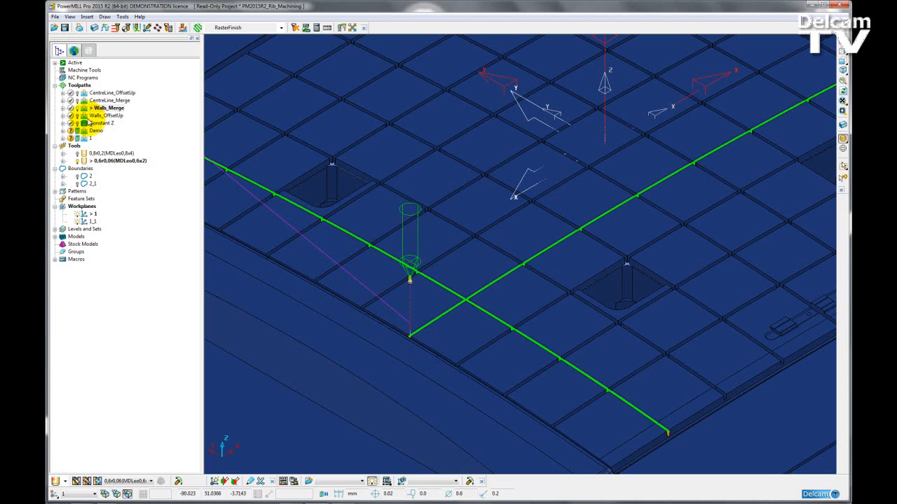
- Duplicate the Walls_OffsetUp toolpath via Edit > Copy Toolpath
right_click(107, 115)
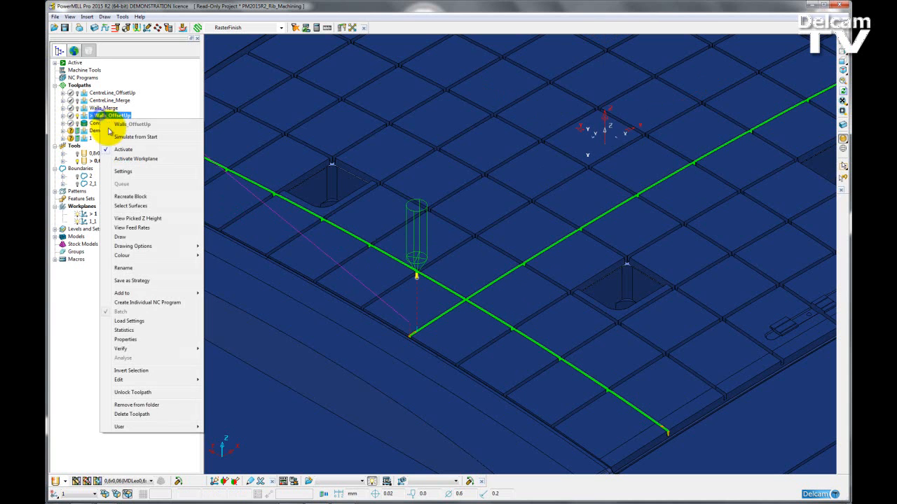
left_click(119, 380)
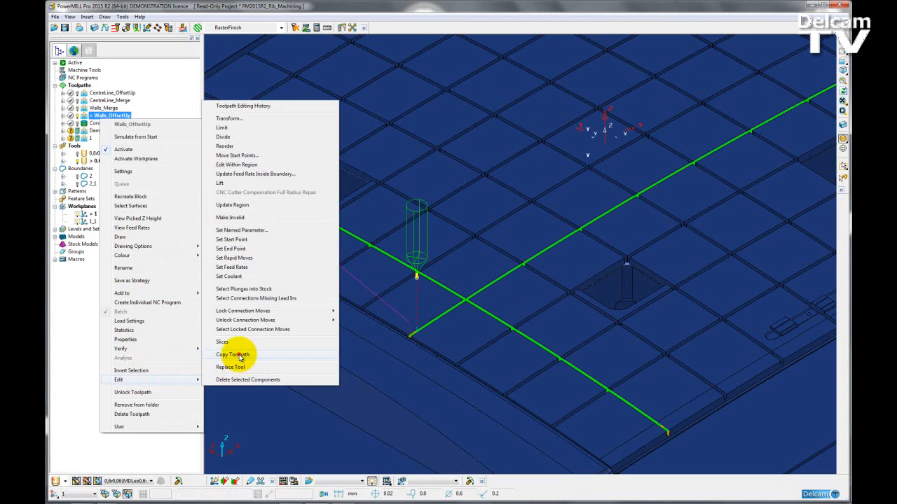
left_click(233, 355)
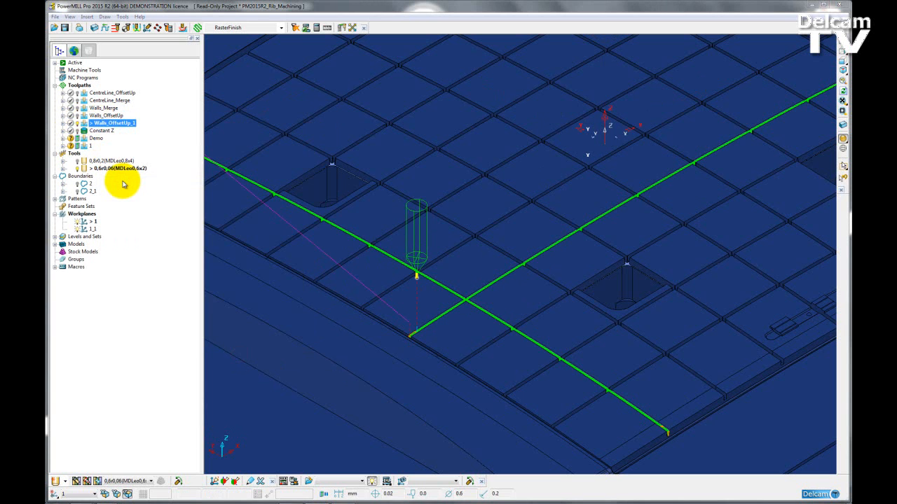
- Rename the copy Walls_Floor, set Offset to Floor only, and calculate it
double_click(112, 122)
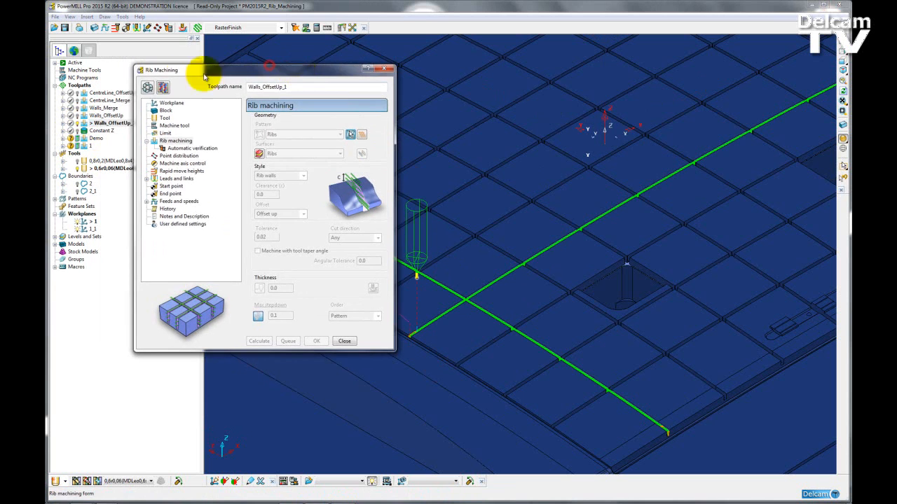
triple_click(267, 86)
type("Walls_Floor")
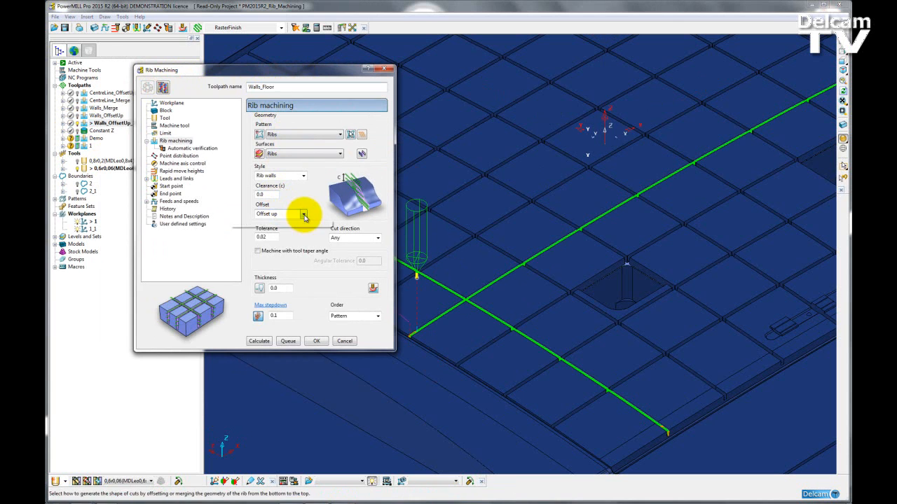
left_click(304, 214)
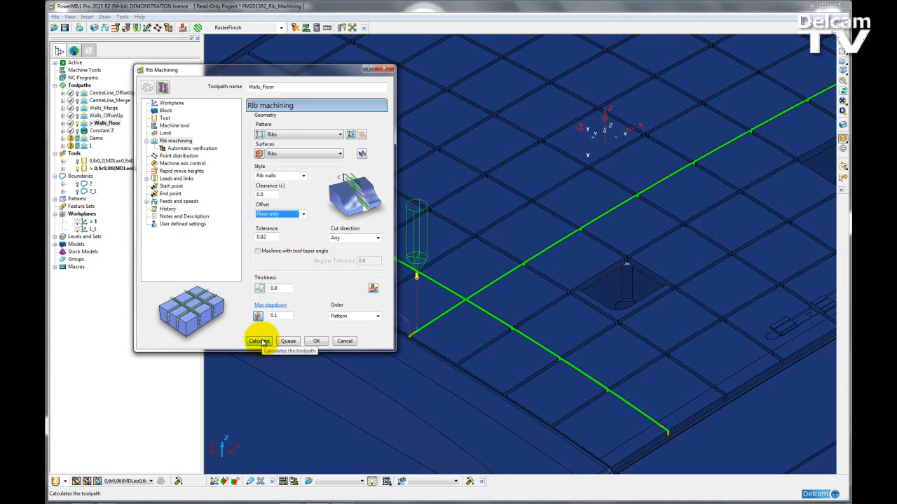
left_click(259, 341)
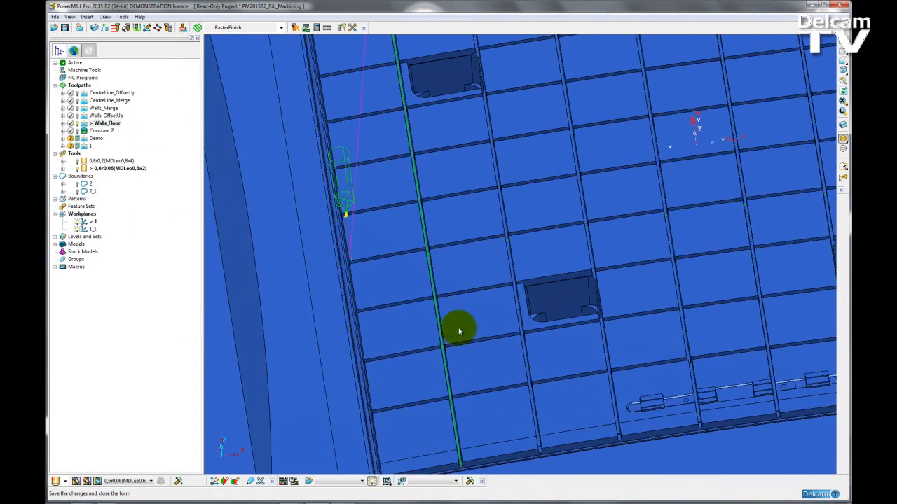
- Zoom and pan into the rib channels to view Walls_Floor's floor passes
scroll("up", 3)
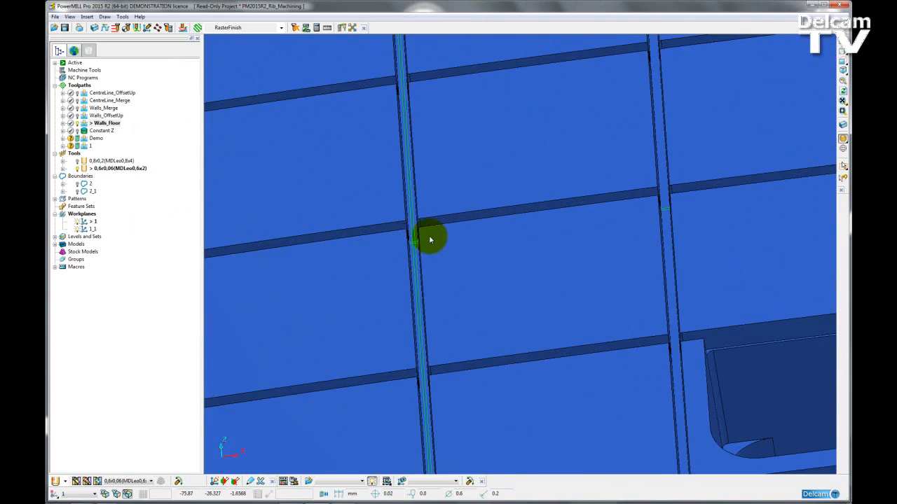
left_click_drag(431, 240, 413, 239)
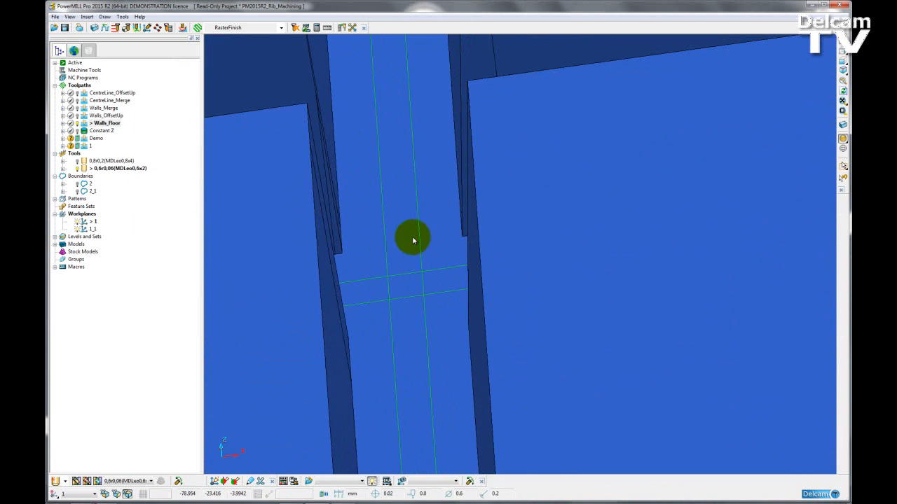
mouse_move(429, 317)
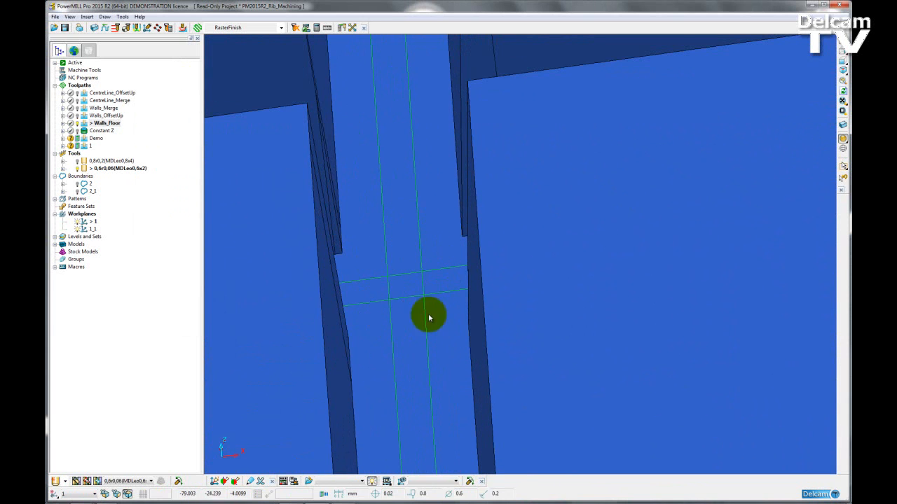
mouse_move(397, 274)
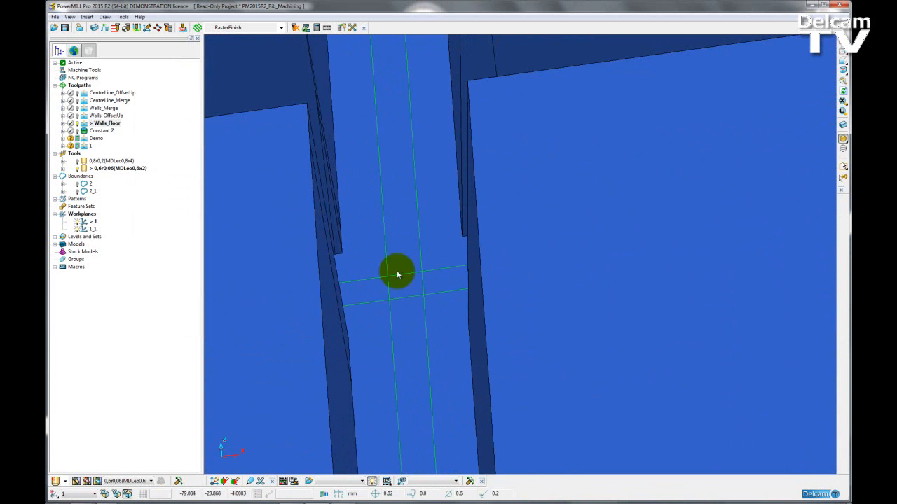
left_click_drag(398, 273, 394, 214)
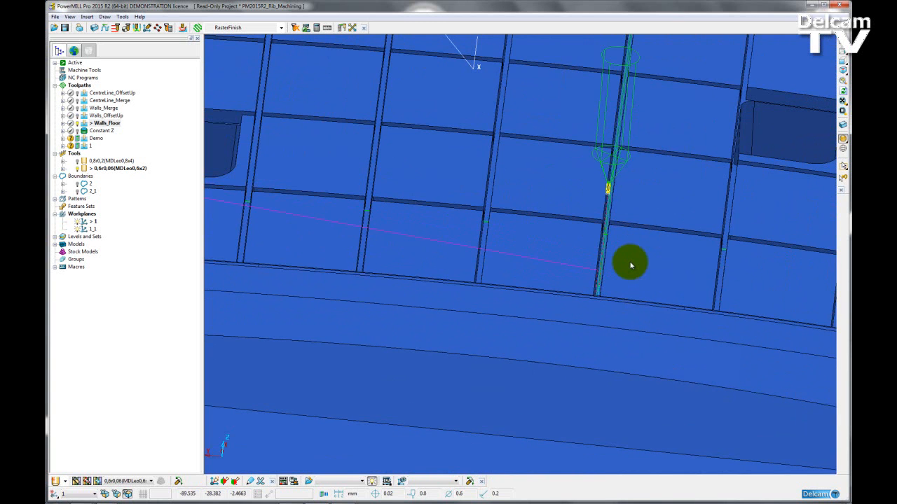
mouse_move(636, 260)
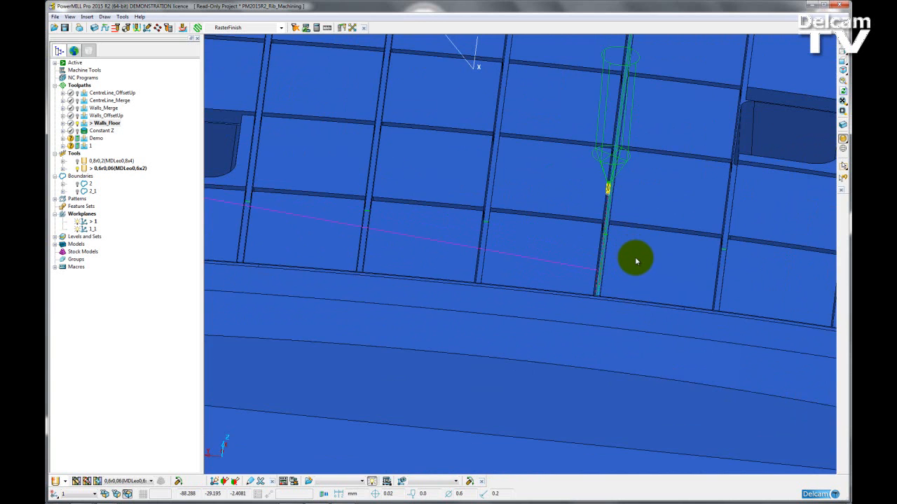